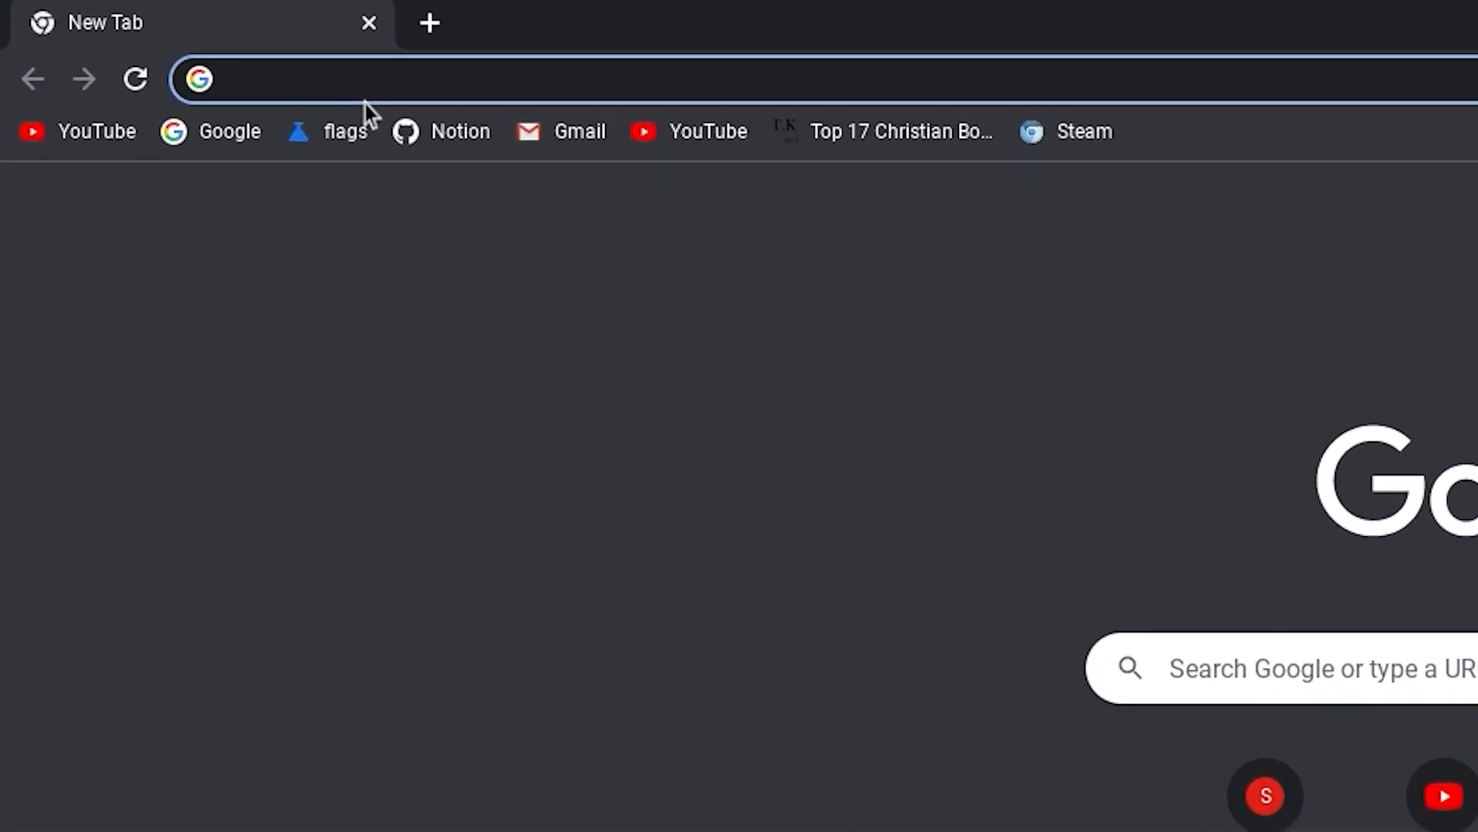
Set the Debian version for new Crostini containers flag to Bullseye
left_click(347, 131)
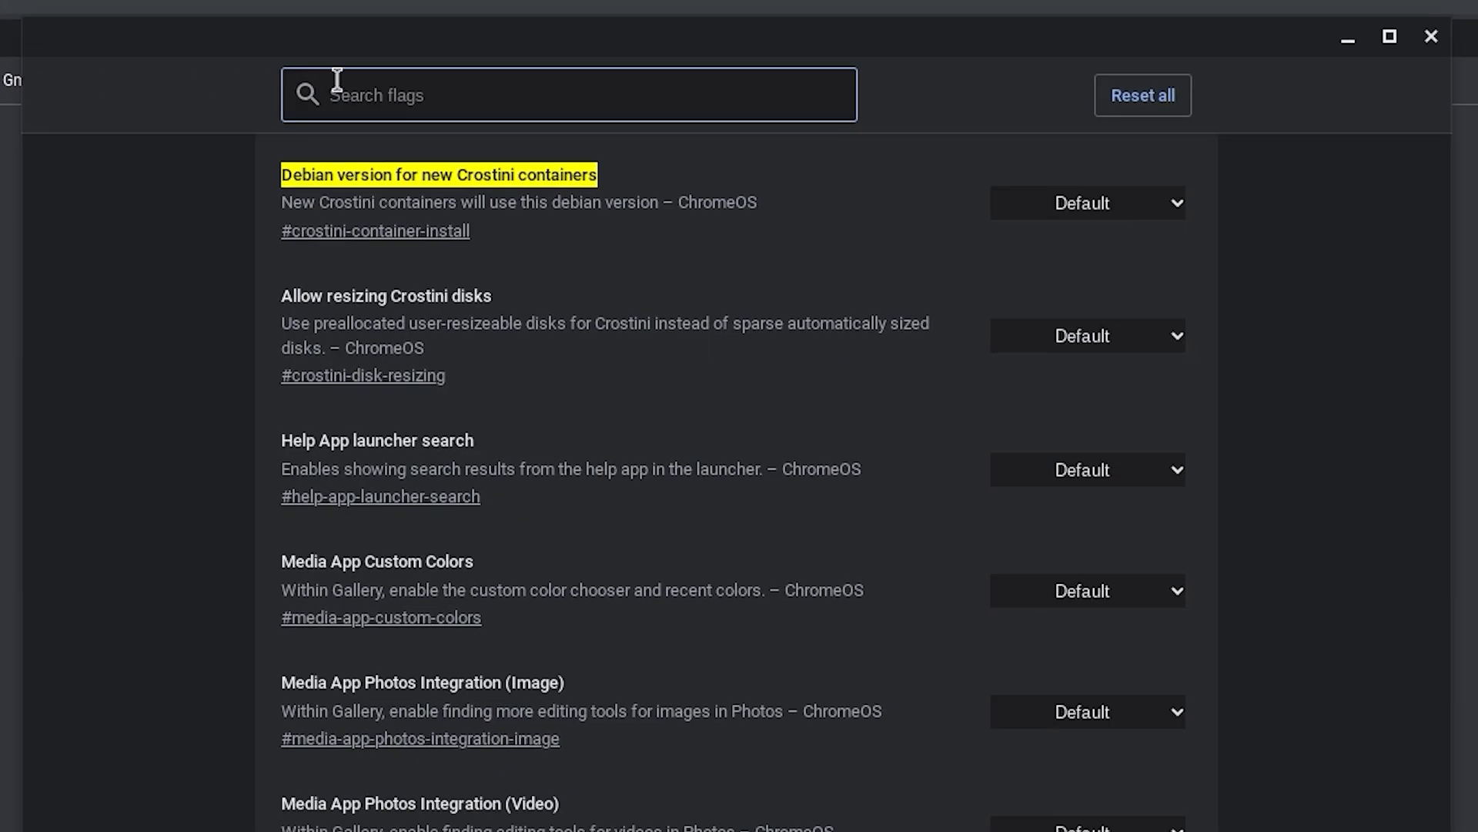
left_click(1086, 204)
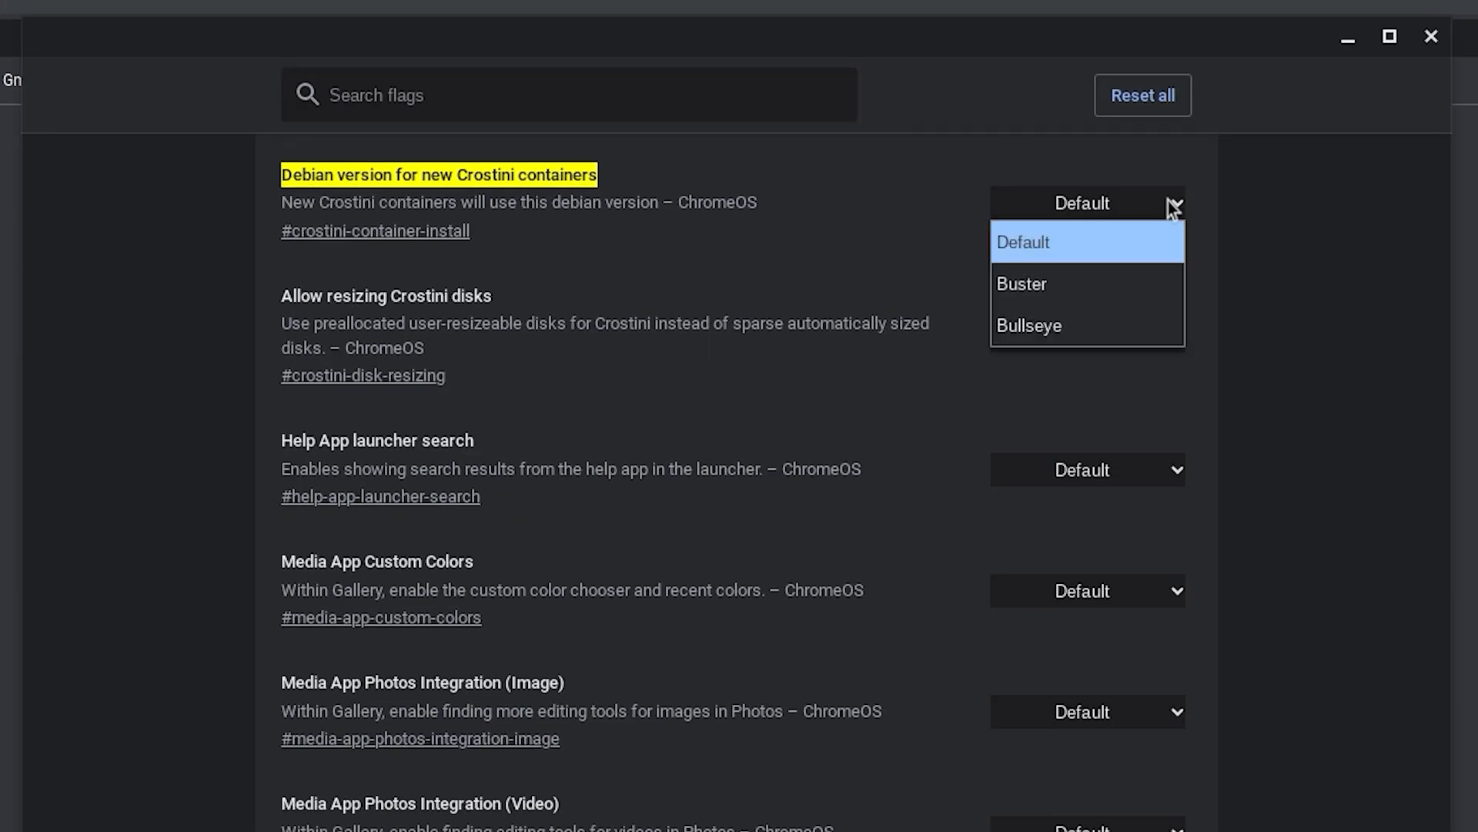
mouse_move(1021, 283)
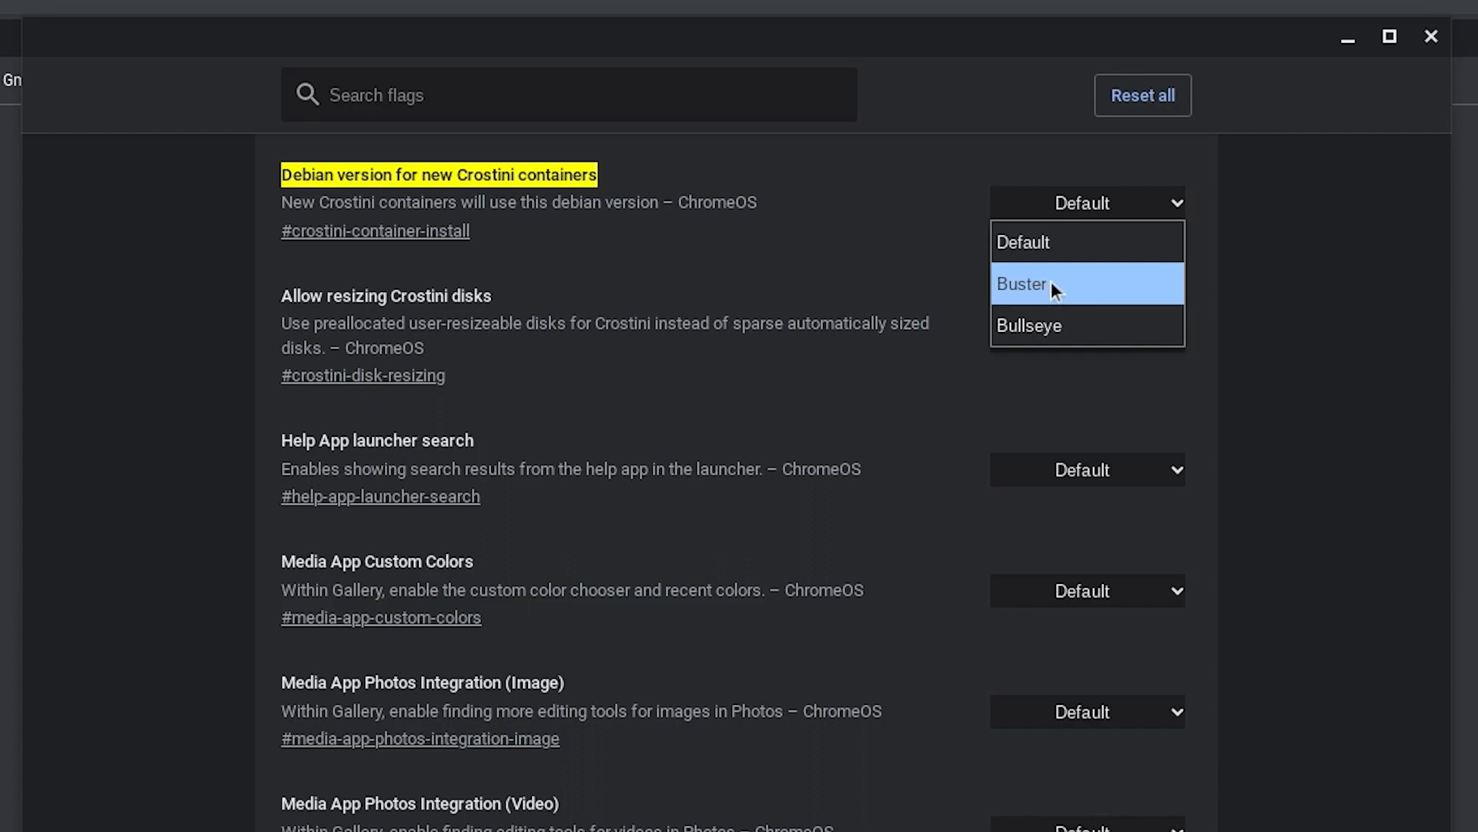
mouse_move(1052, 325)
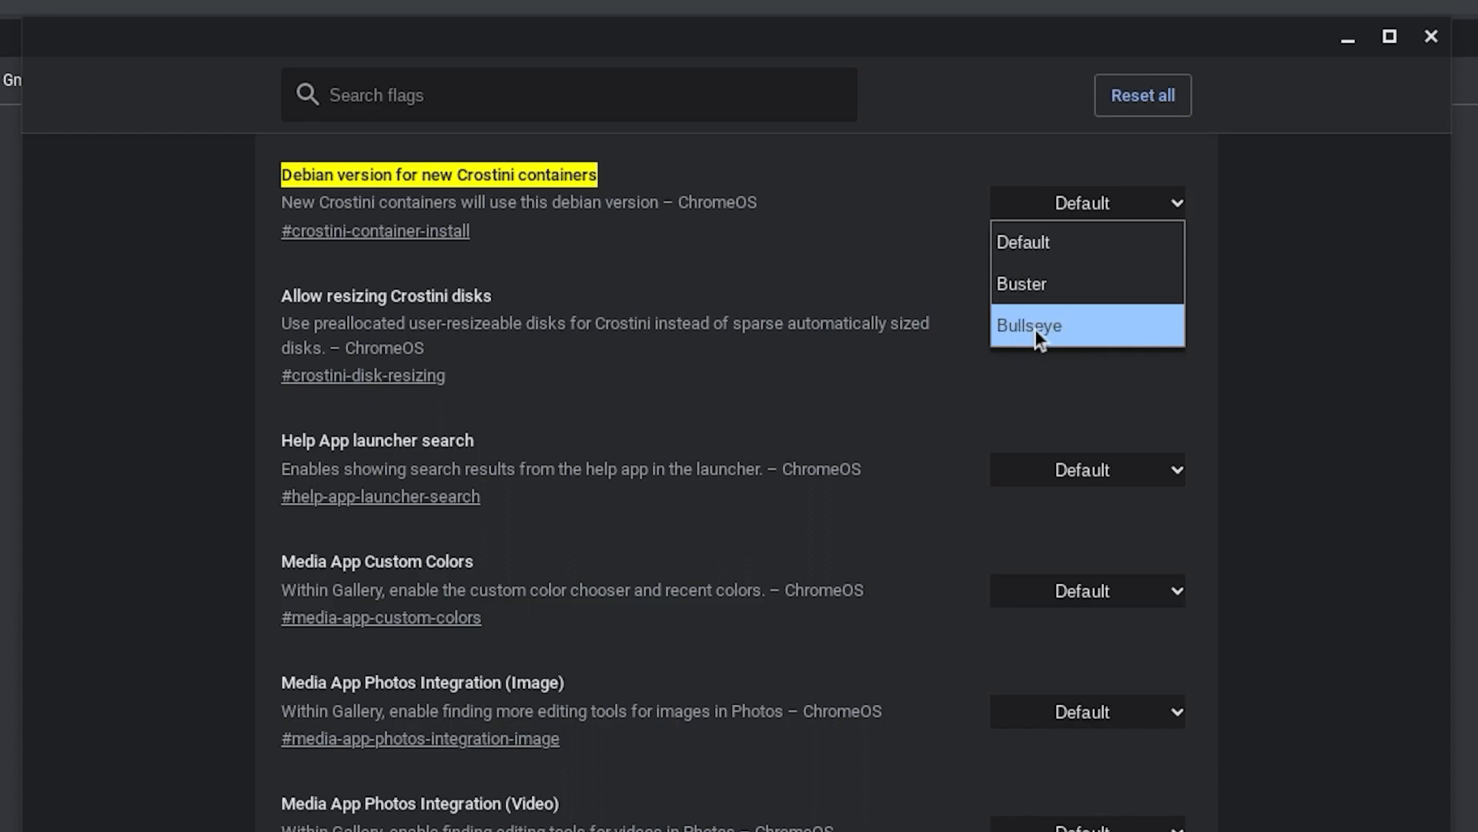
left_click(1028, 325)
type("se")
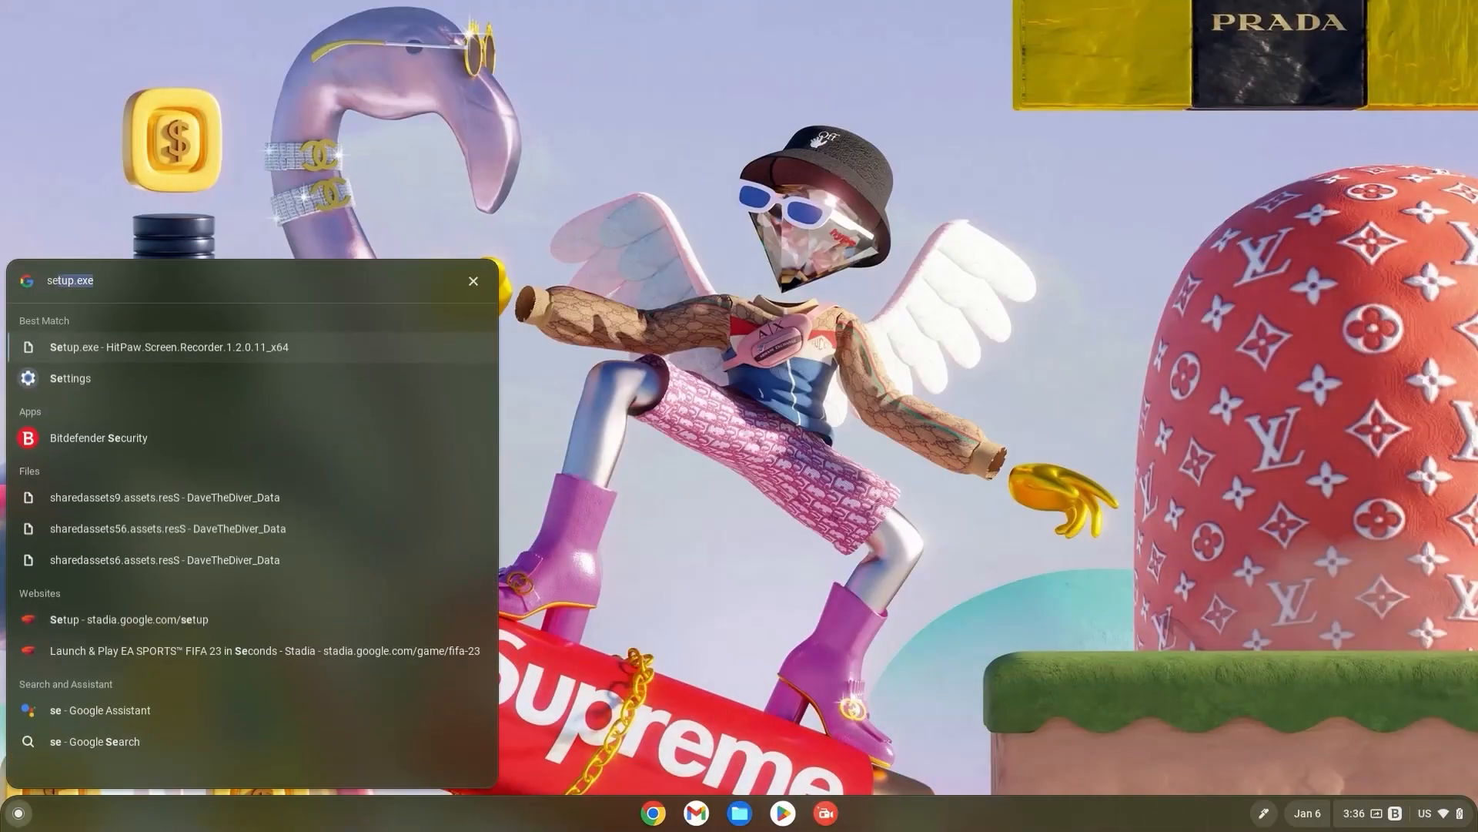
Reach Developers in Settings and begin turning on the Linux development environment
left_click(69, 379)
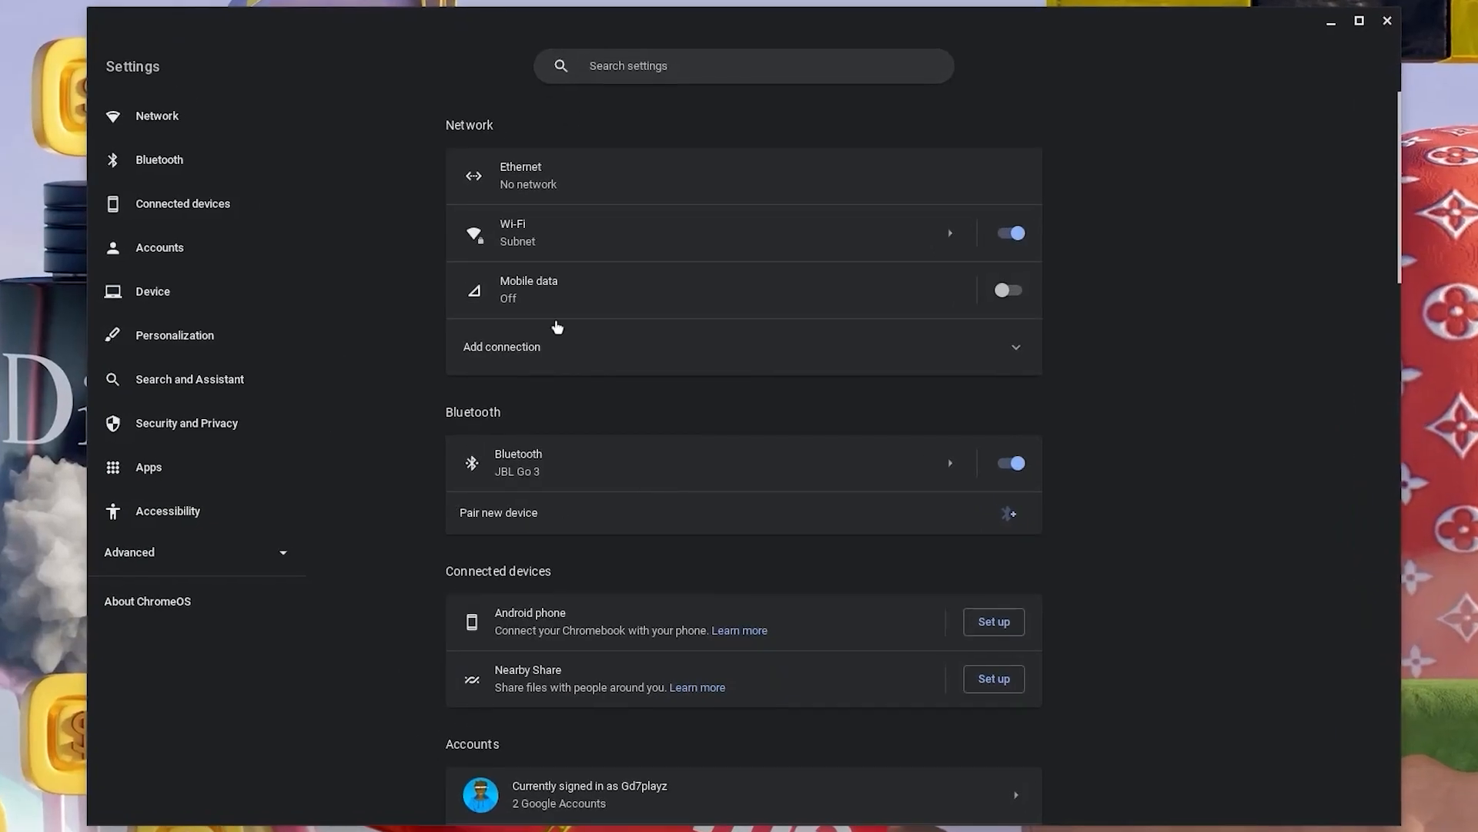
left_click(129, 551)
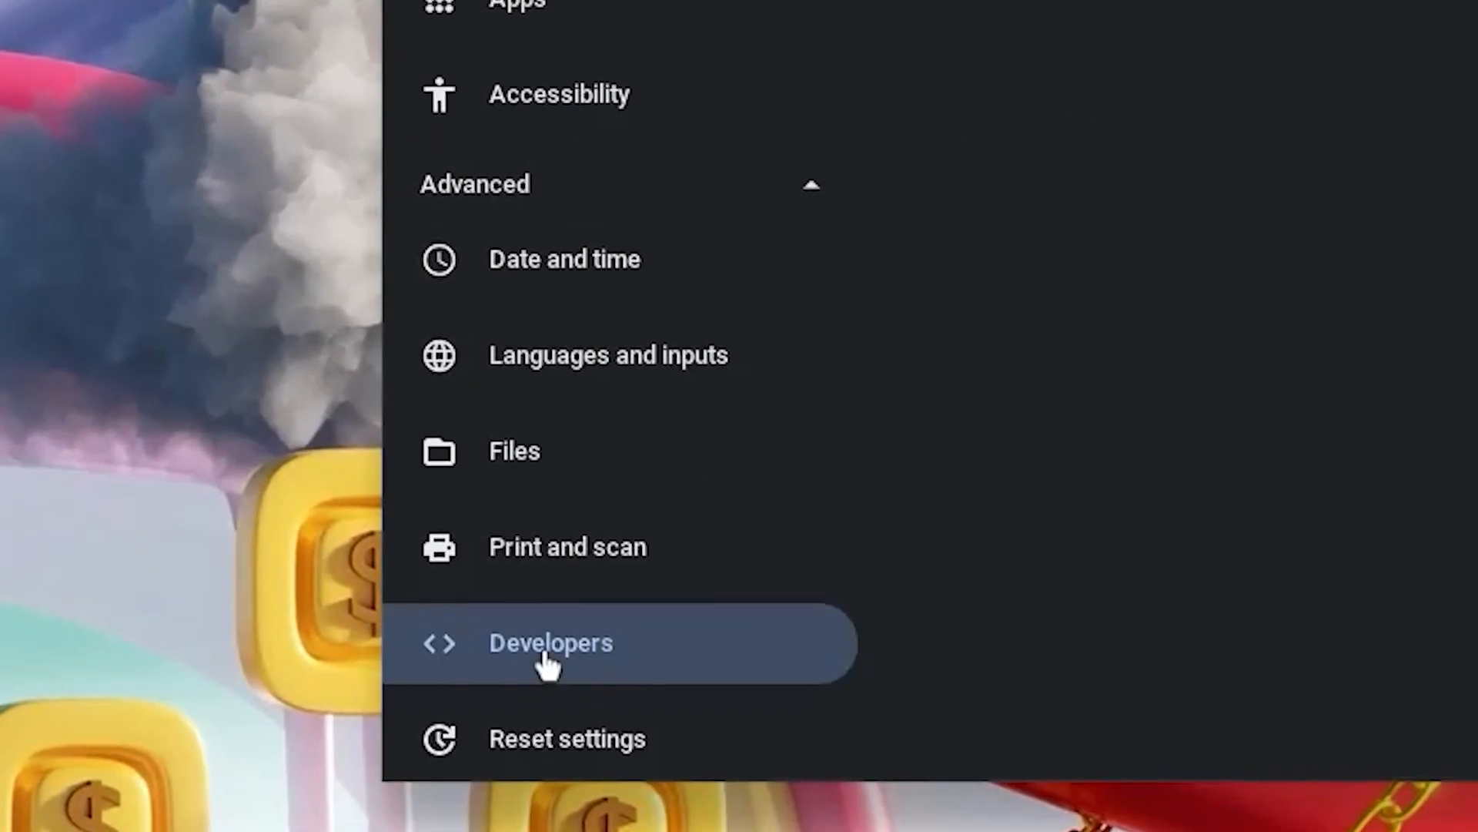
left_click(550, 642)
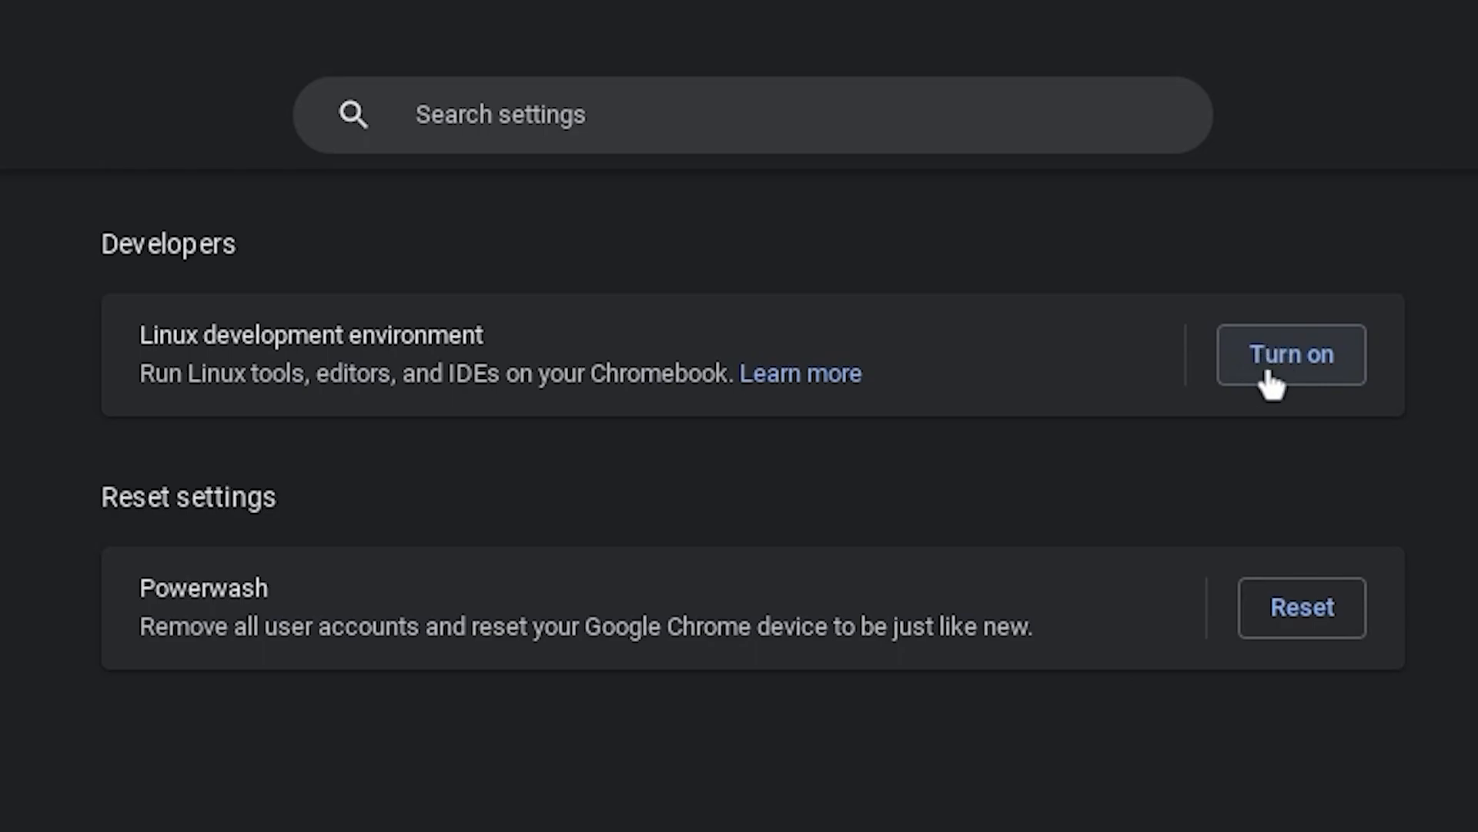
left_click(1290, 354)
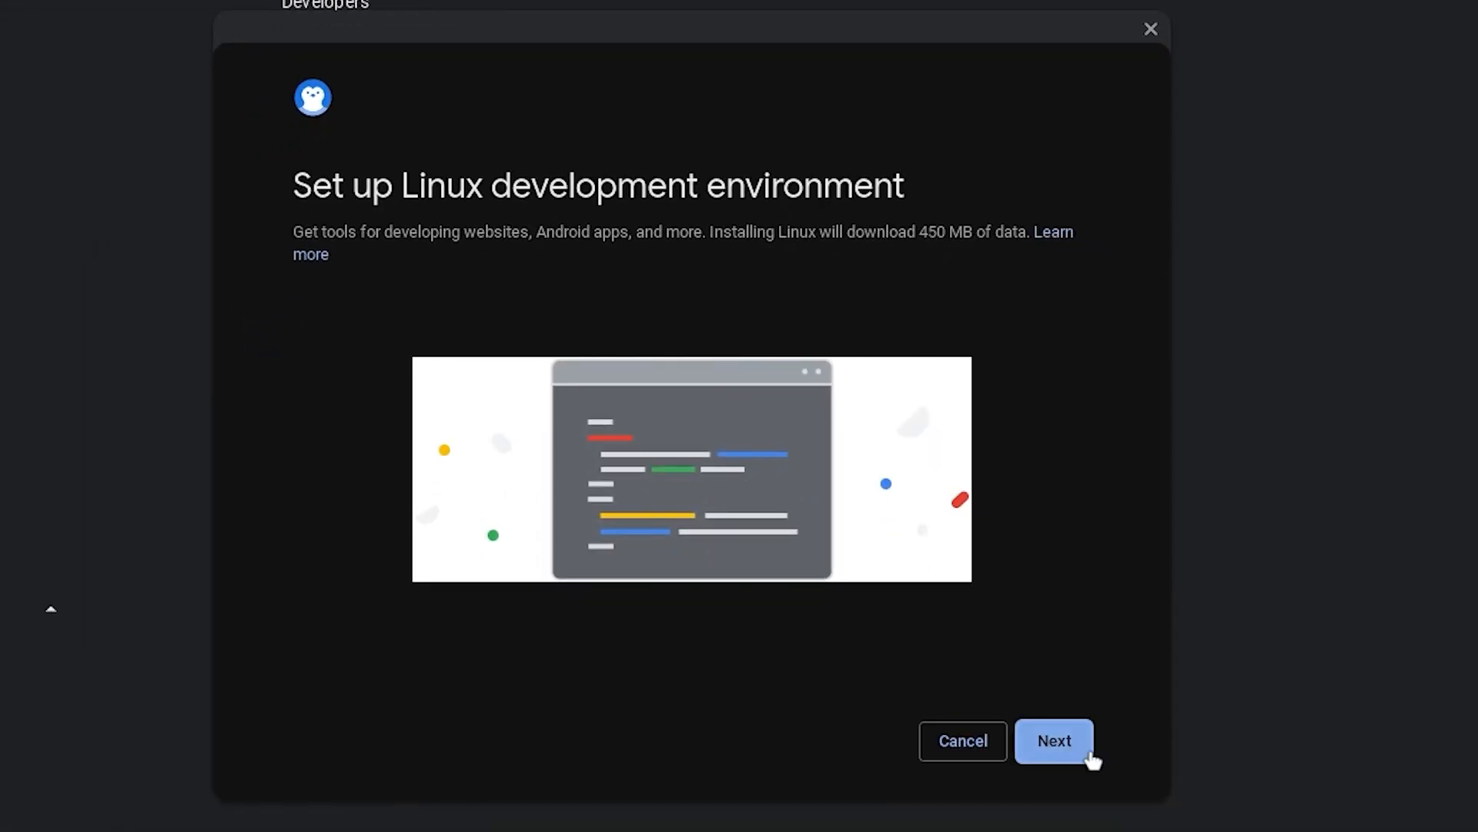
Install Linux with a custom disk size adjusted on the slider
left_click(1053, 741)
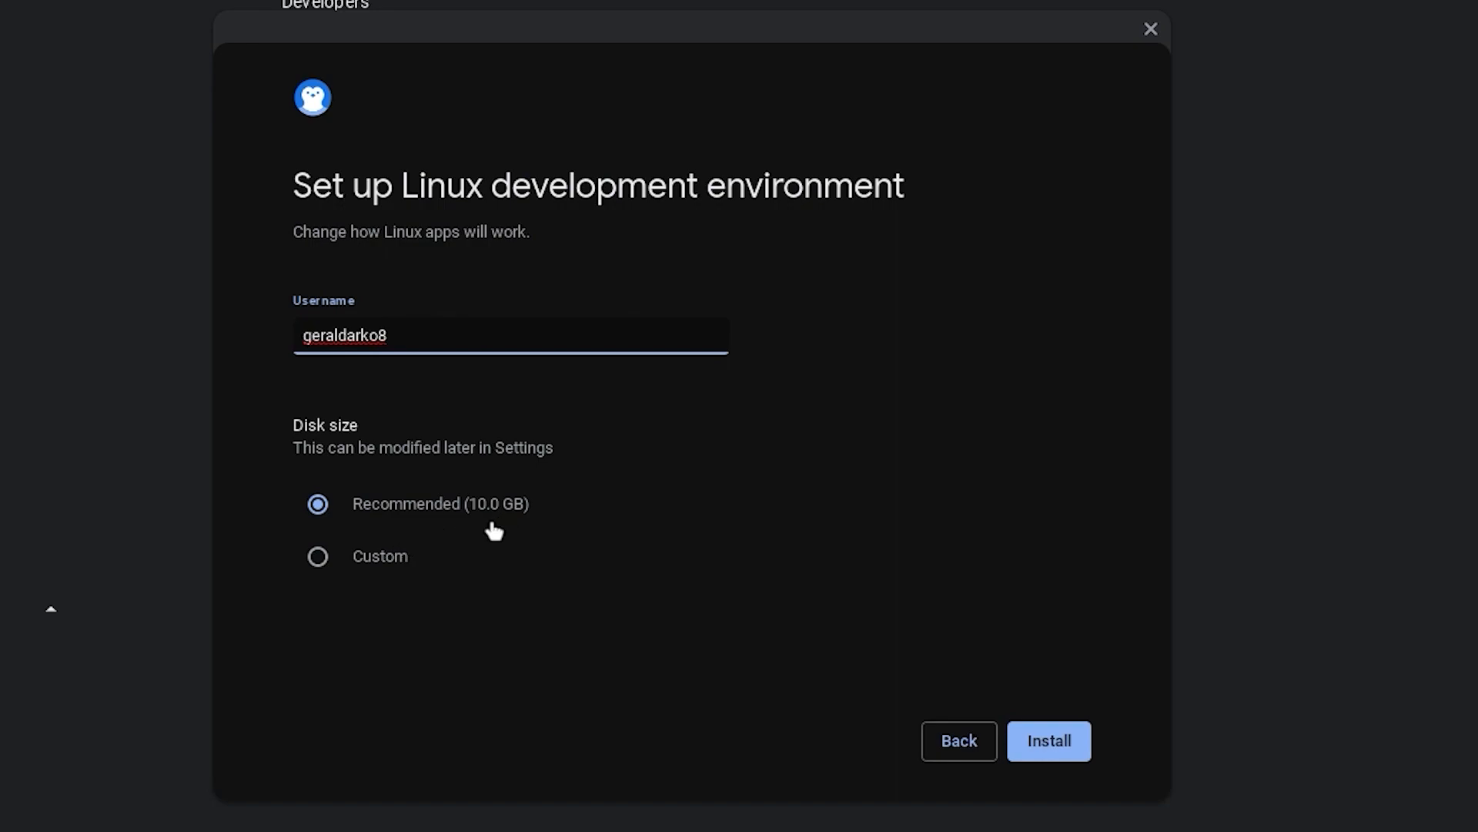
left_click(317, 556)
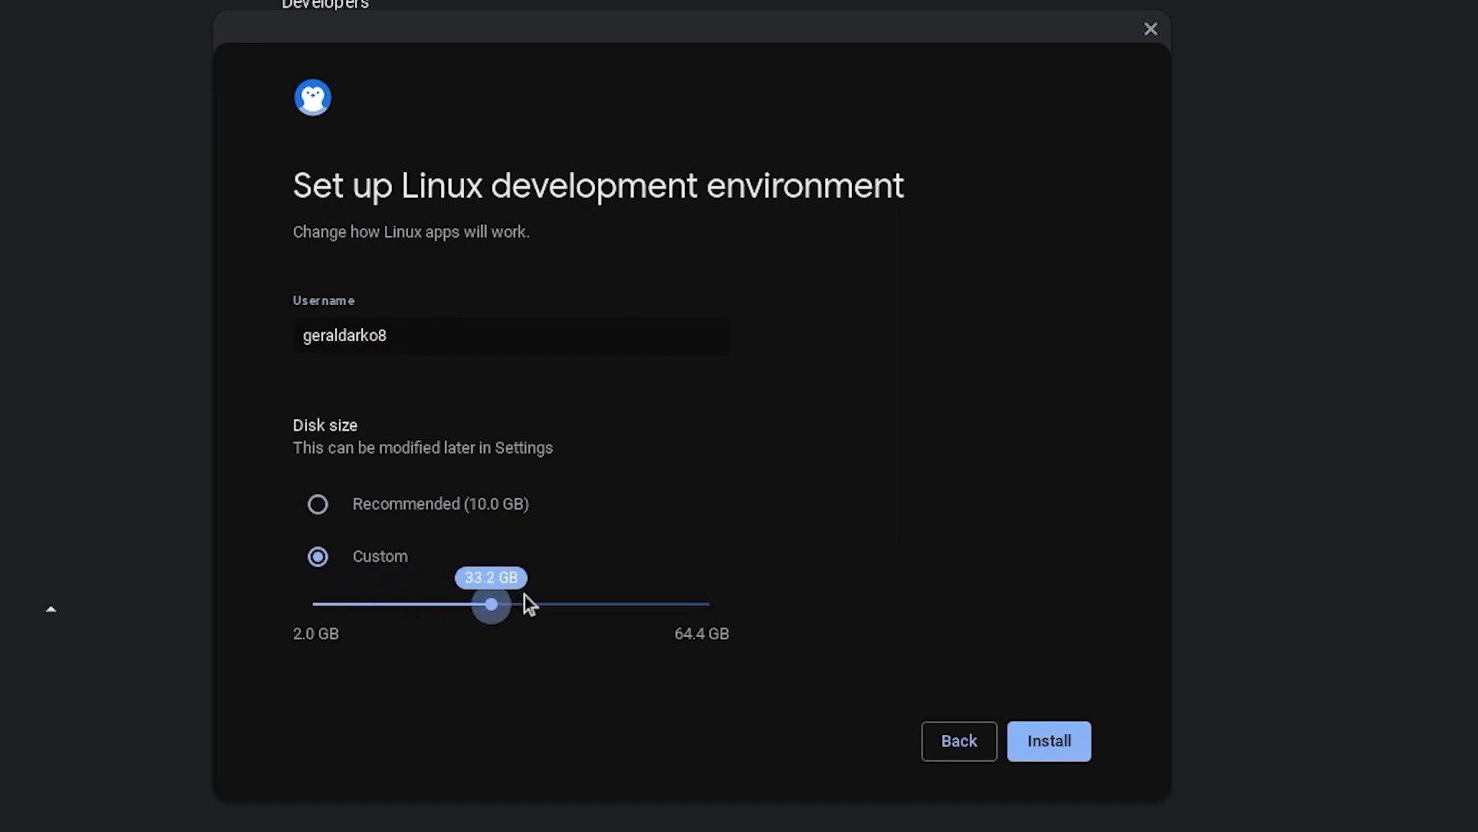
left_click_drag(490, 604, 430, 605)
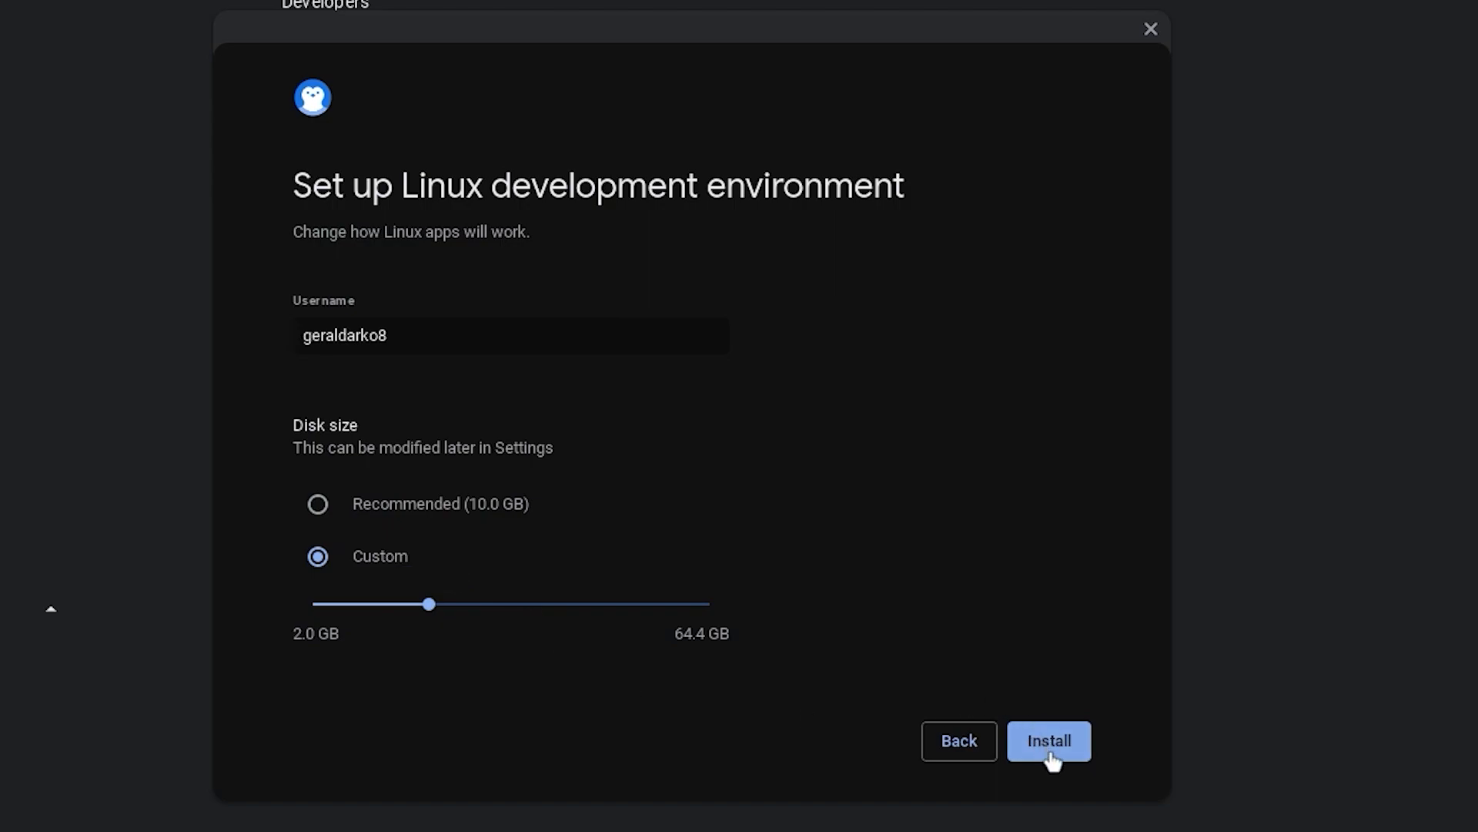
left_click(1048, 740)
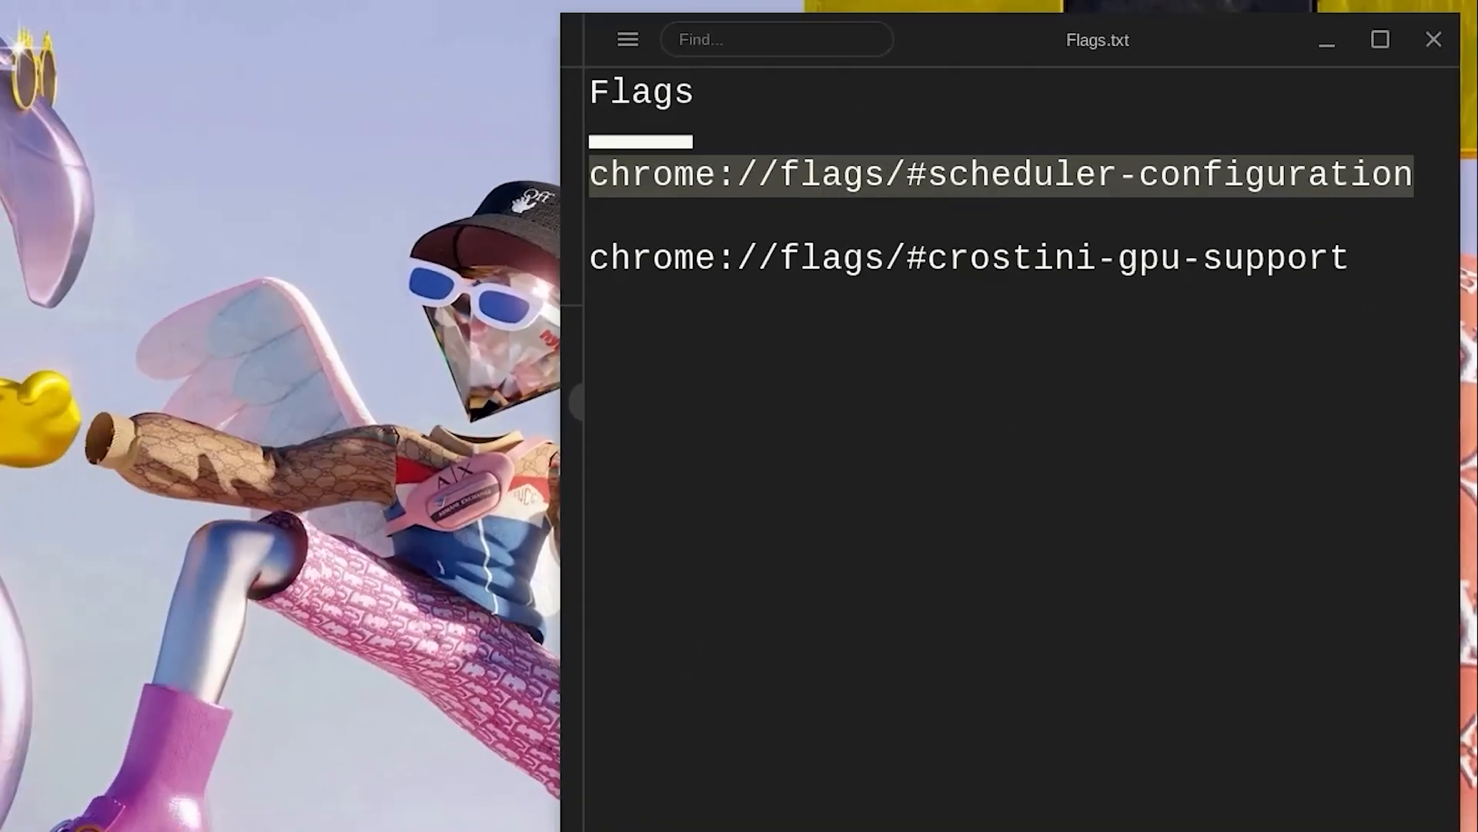
Set the Scheduler Configuration flag, then bring up the Crostini GPU Support choices
left_click(609, 812)
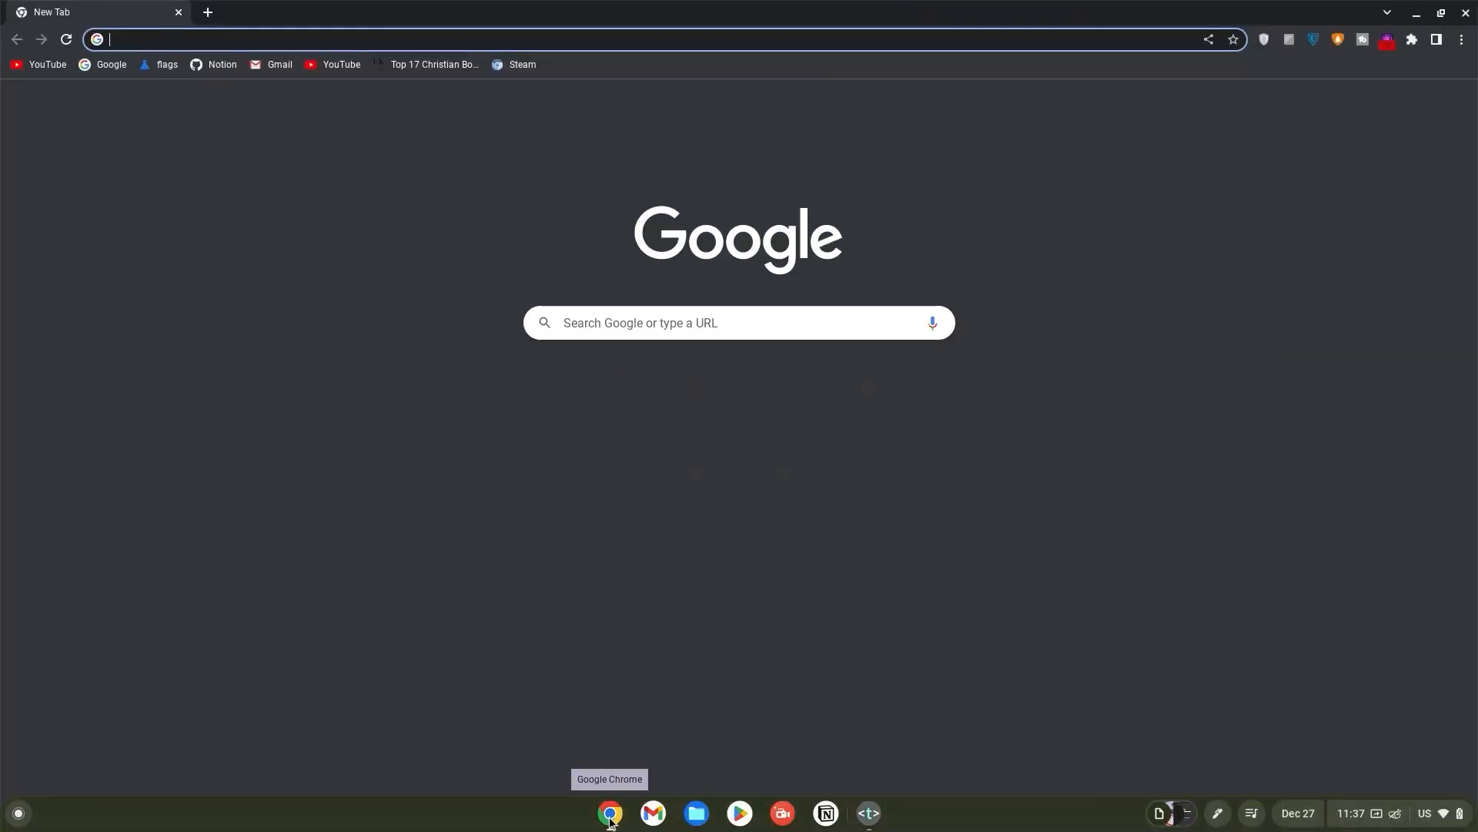
left_click(1217, 265)
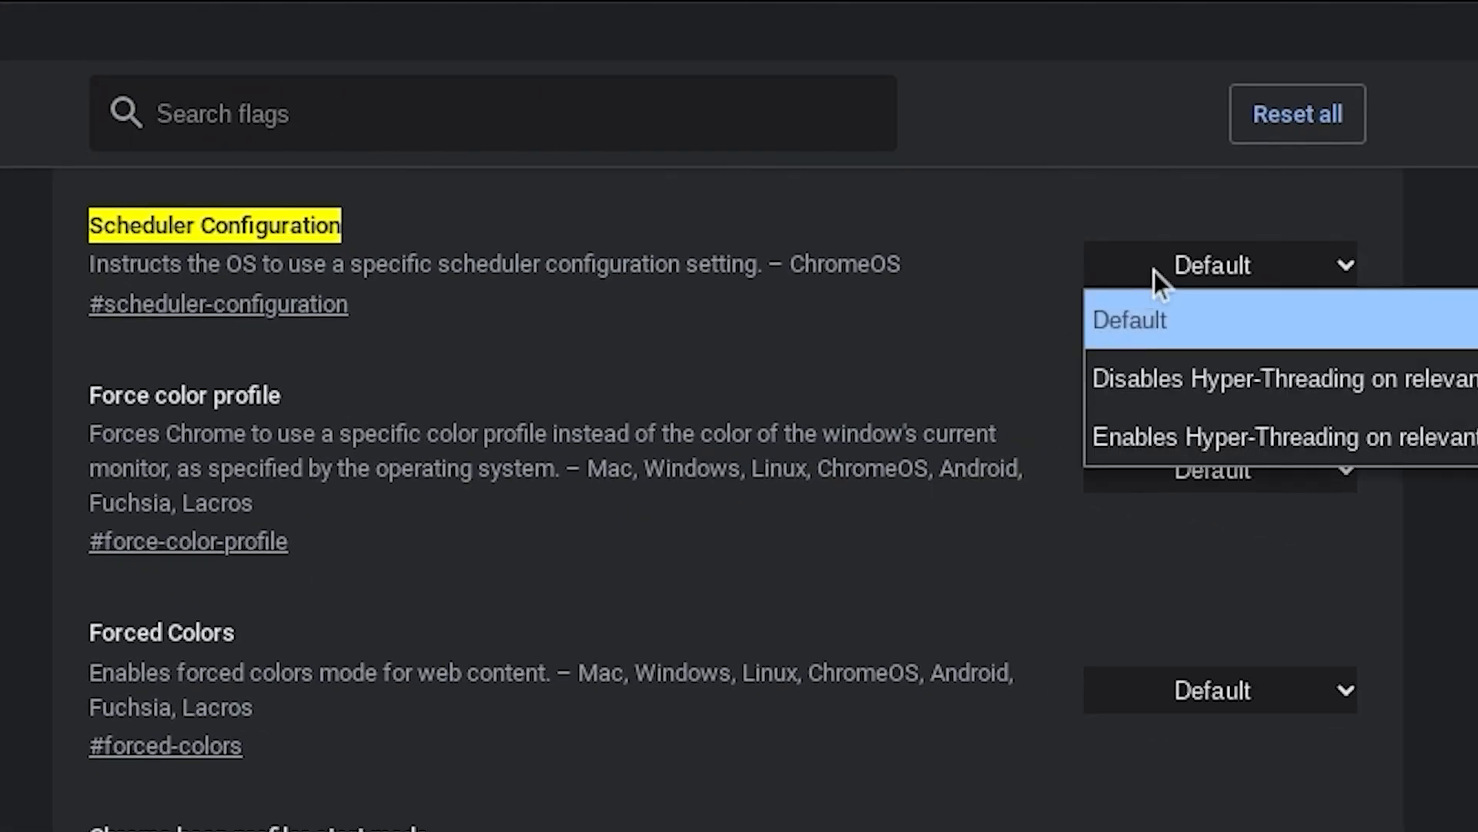
left_click(1278, 436)
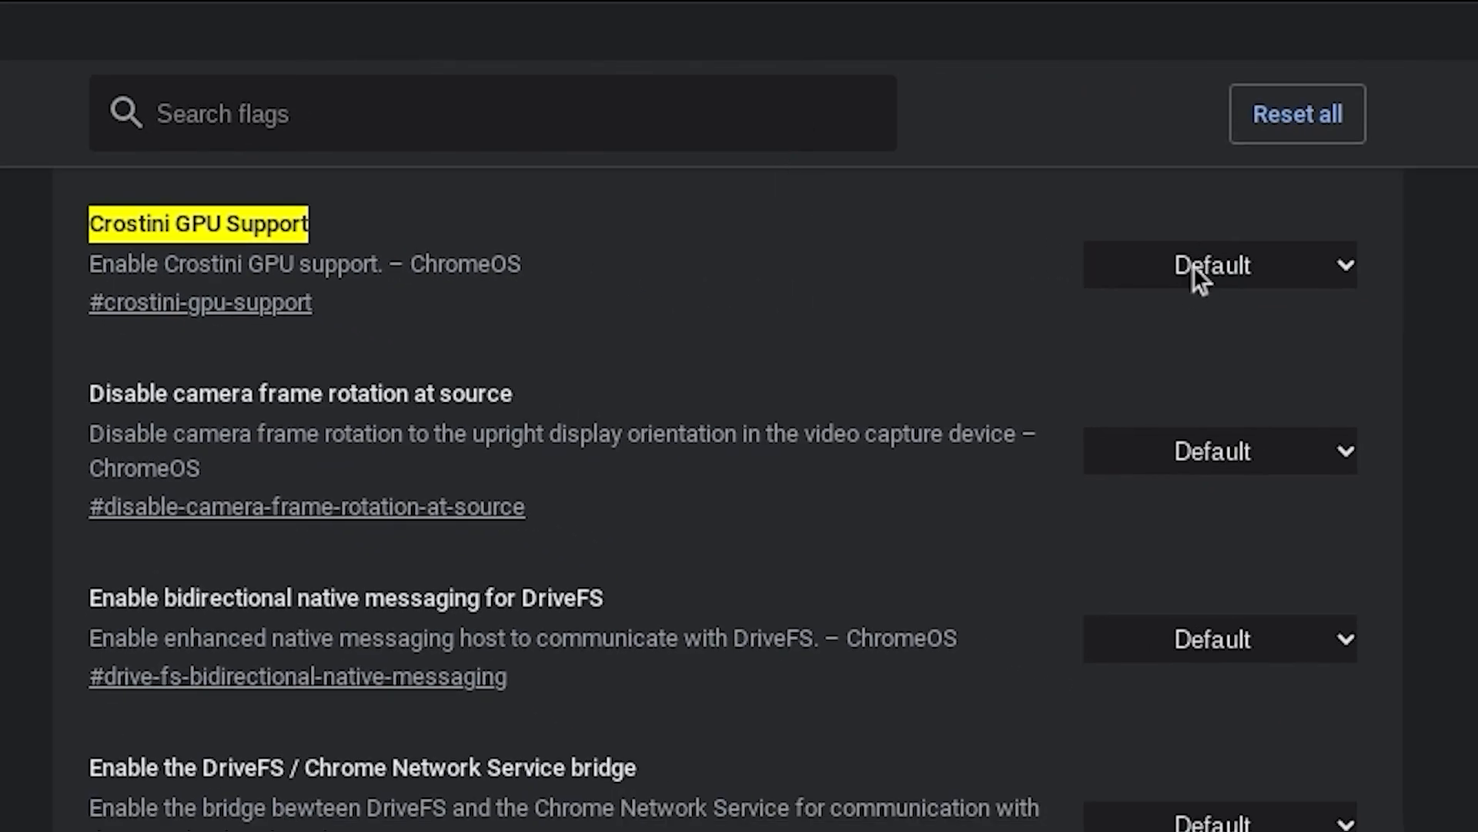
left_click(1216, 265)
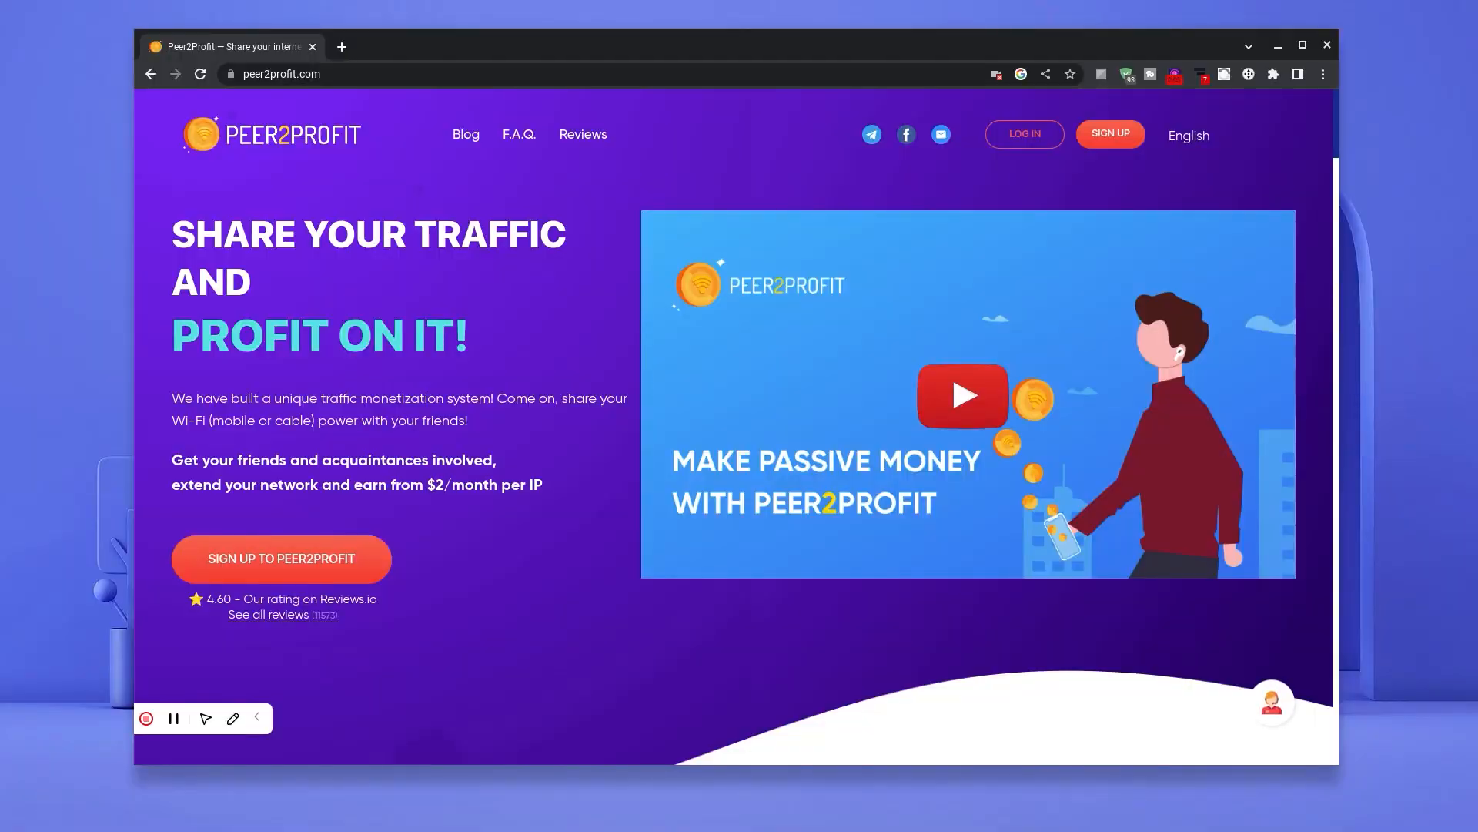
scroll("down", 3)
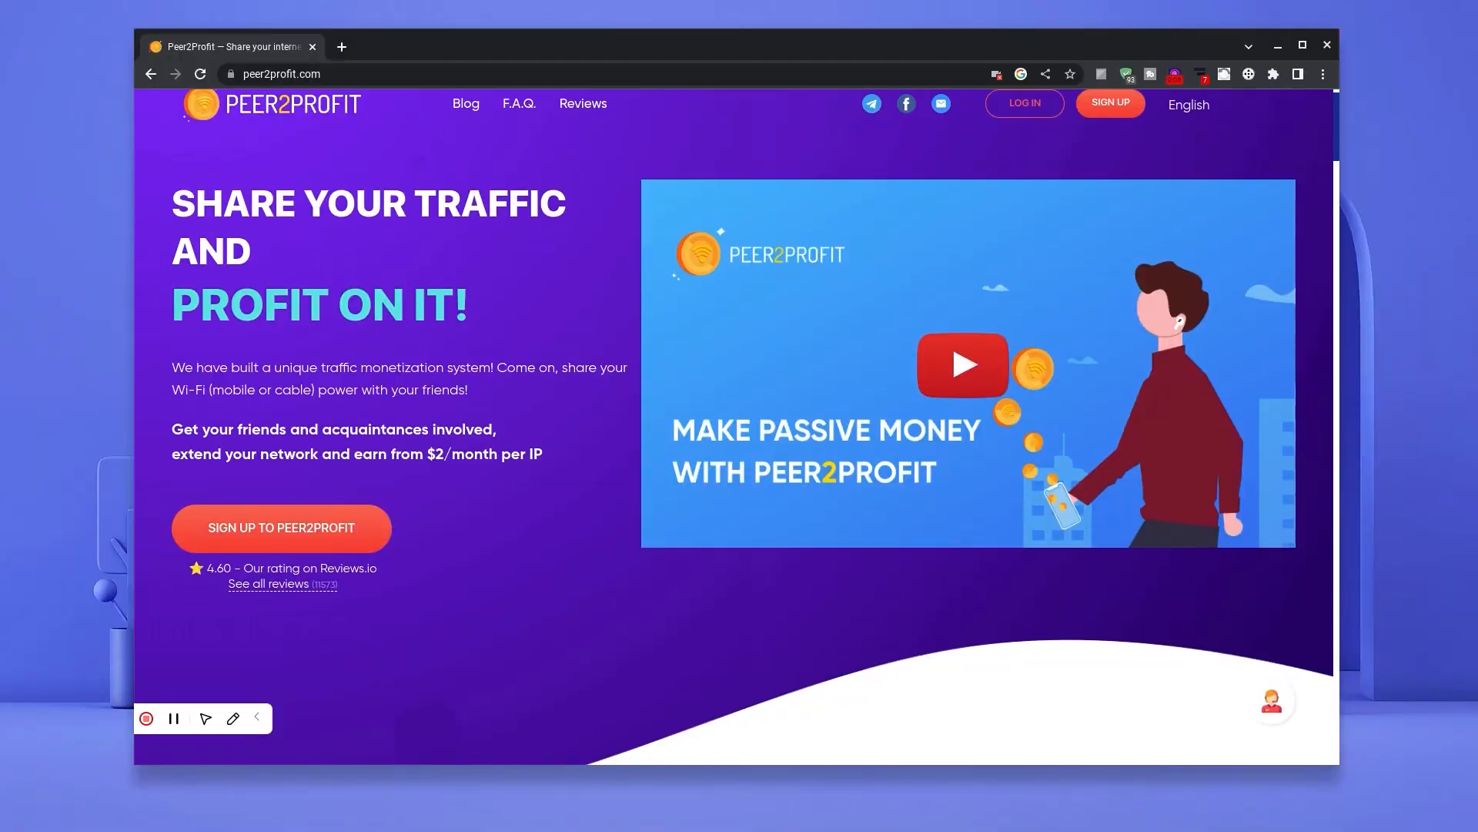
scroll("down", 3)
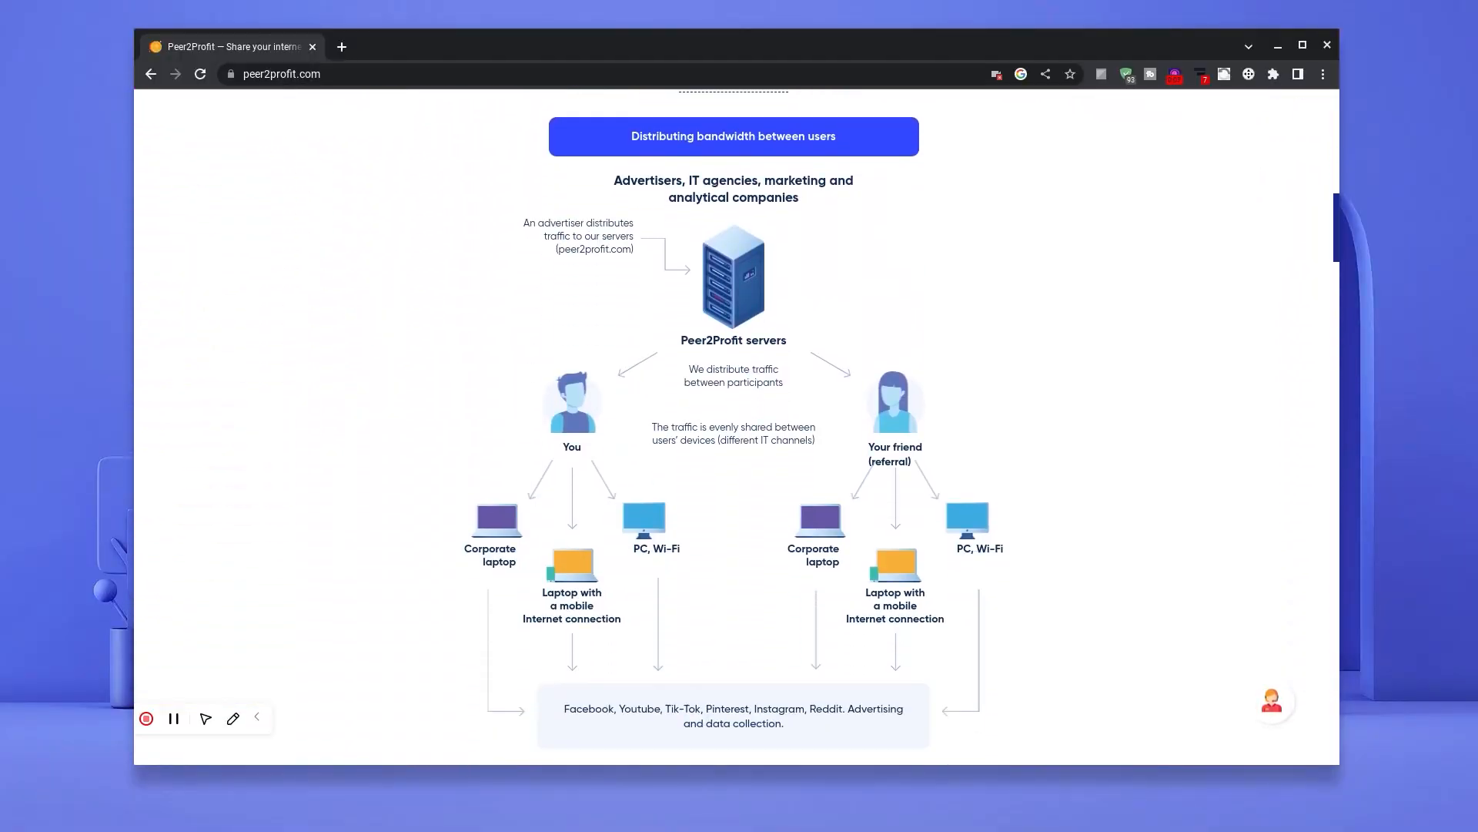
scroll("down", 3)
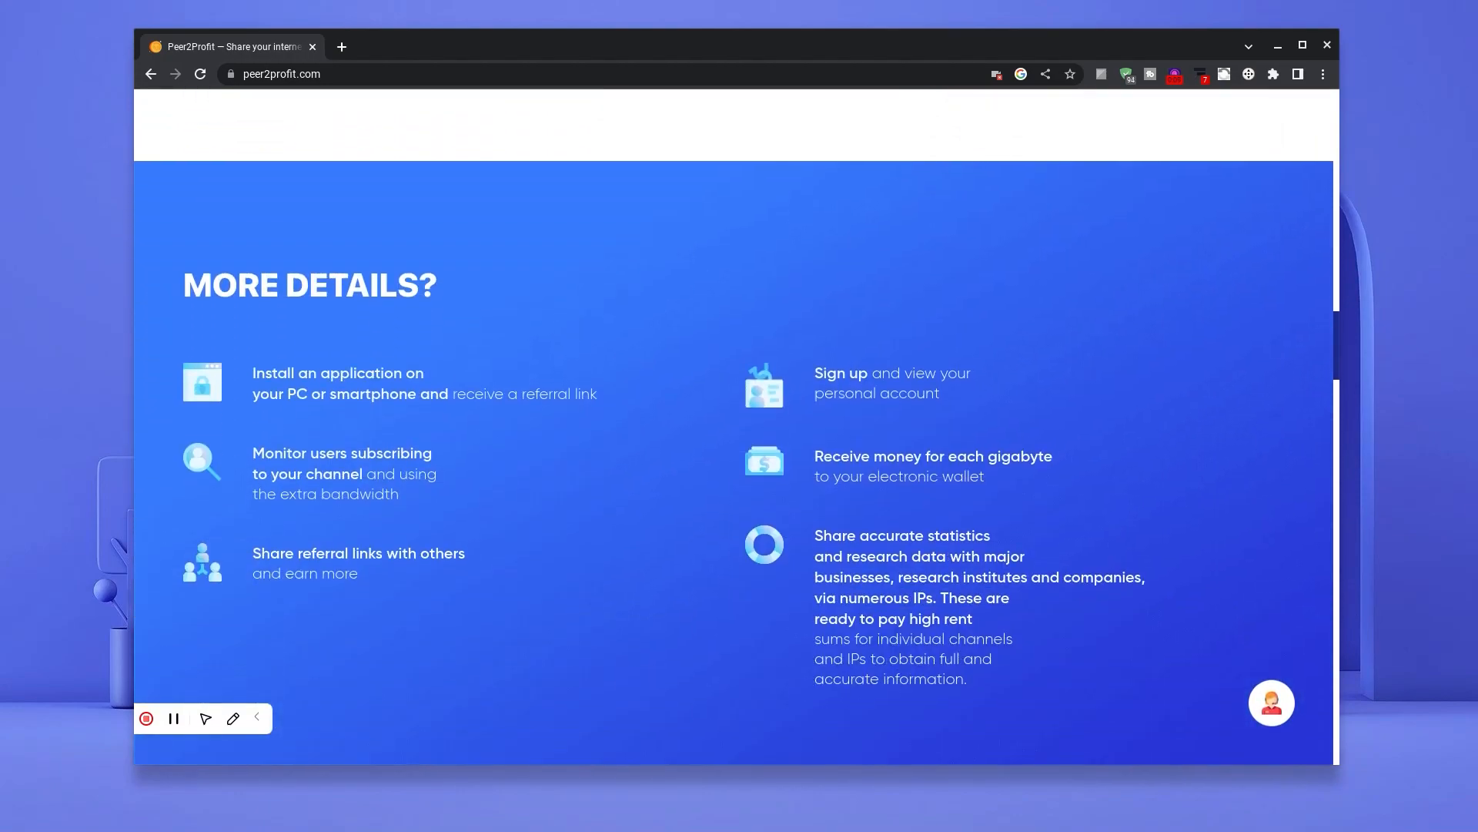
scroll("down", 3)
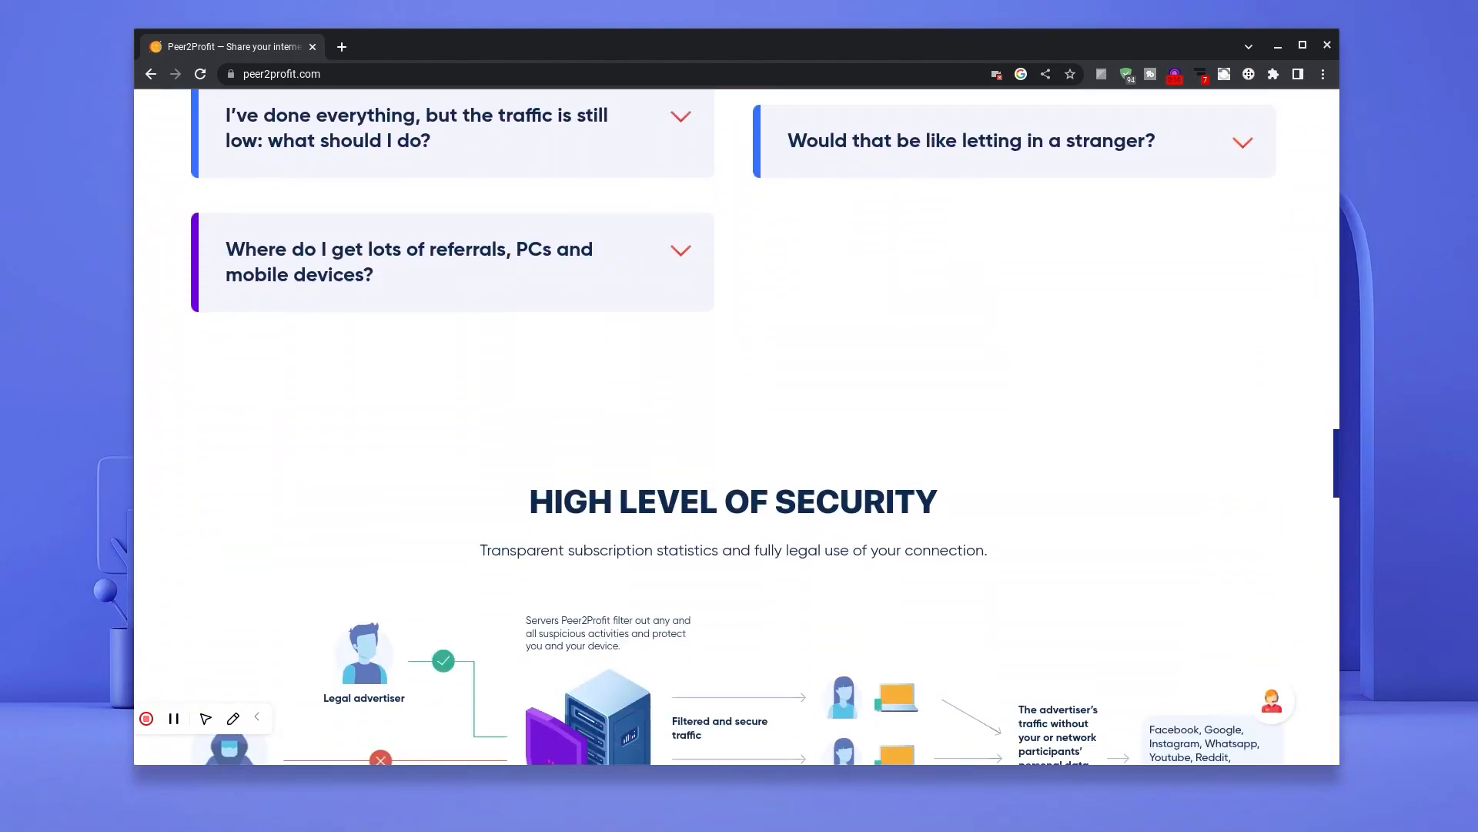
scroll("down", 3)
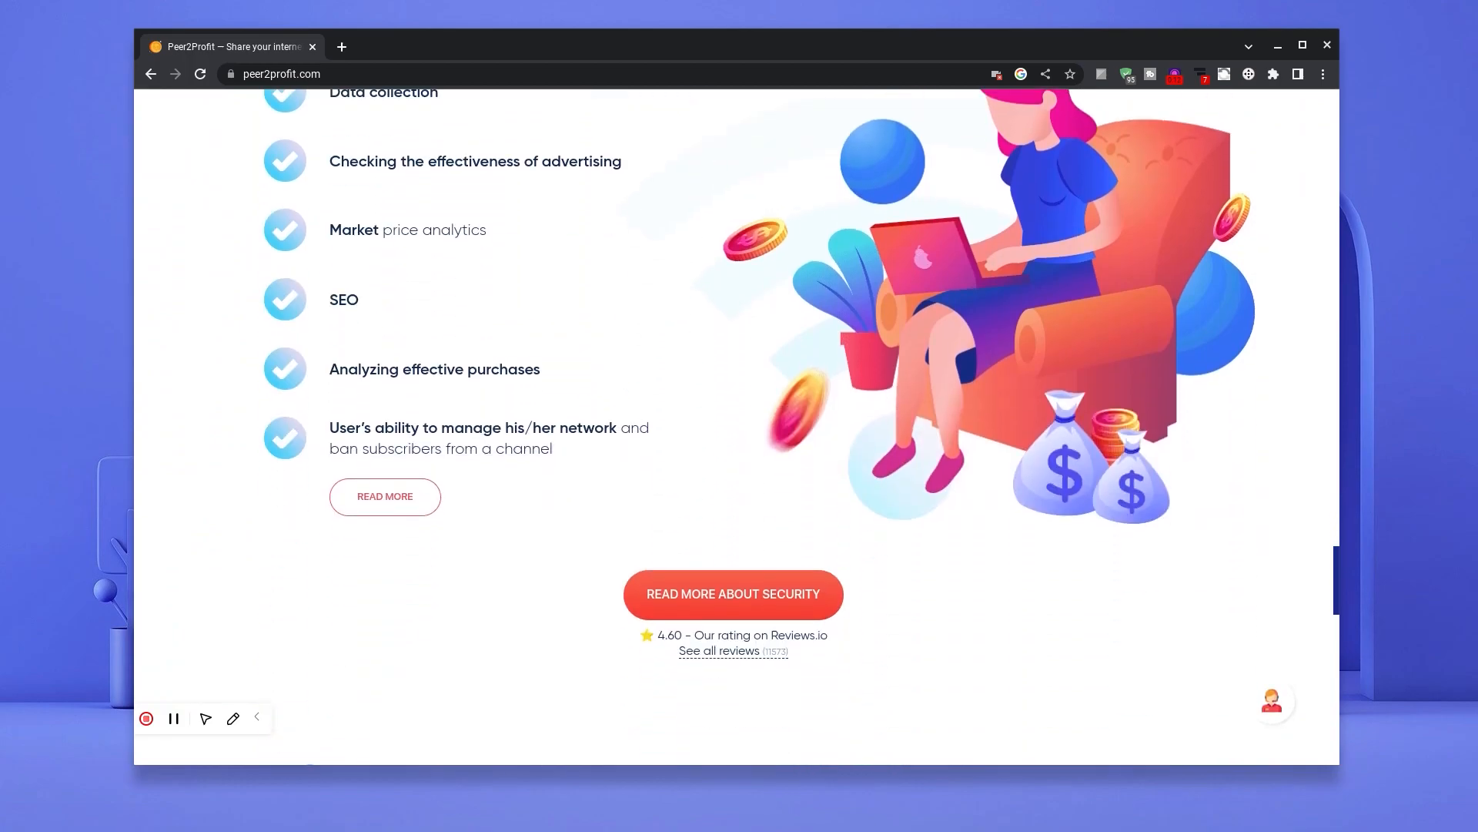
scroll("down", 3)
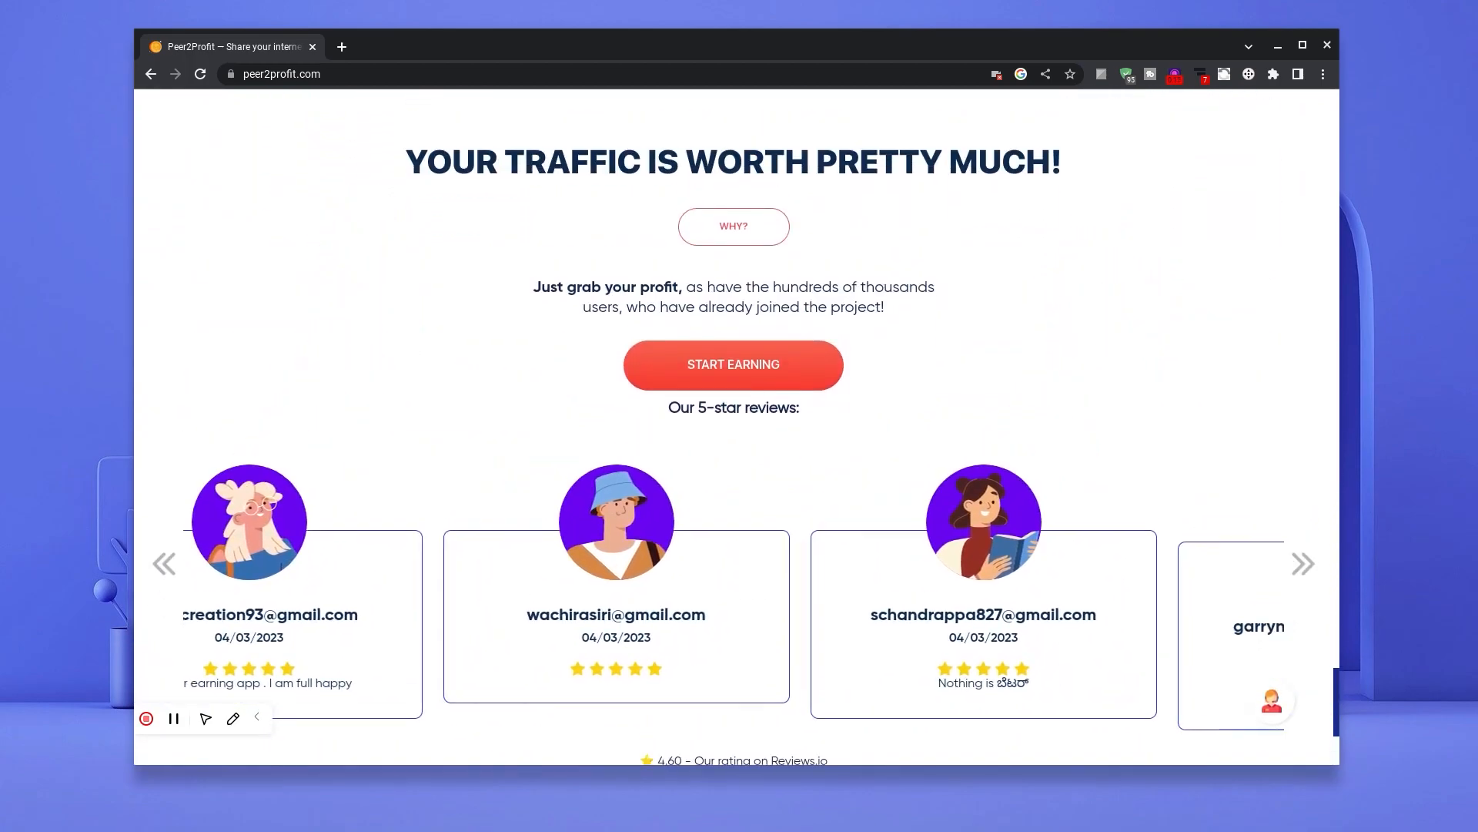
scroll("down", 3)
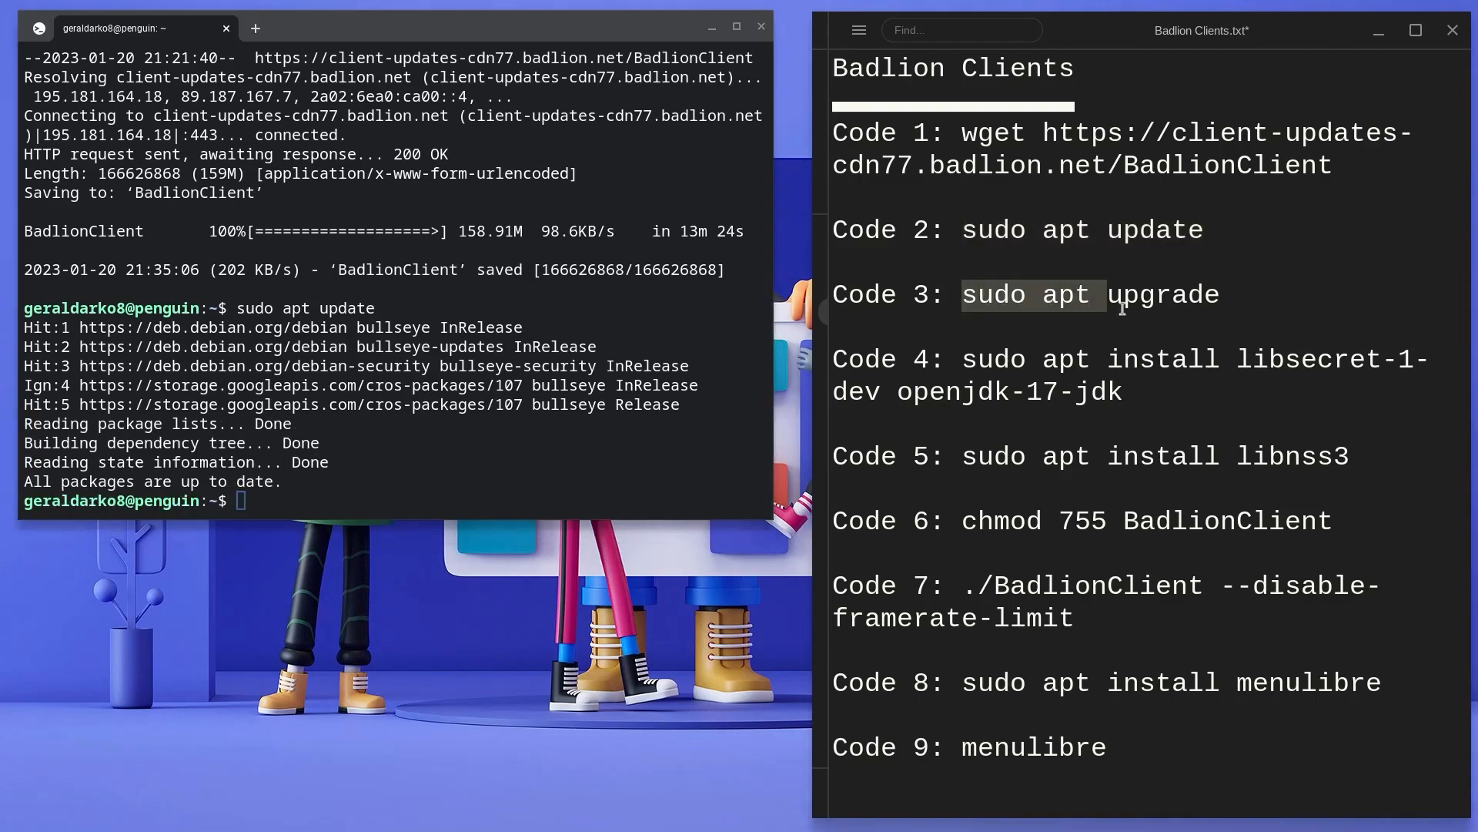
Upgrade apt, install libsecret-1-dev and openjdk-17-jdk, chmod 755 BadlionClient and run it with --disable-framerate-limit
type("sudo apt upgrade")
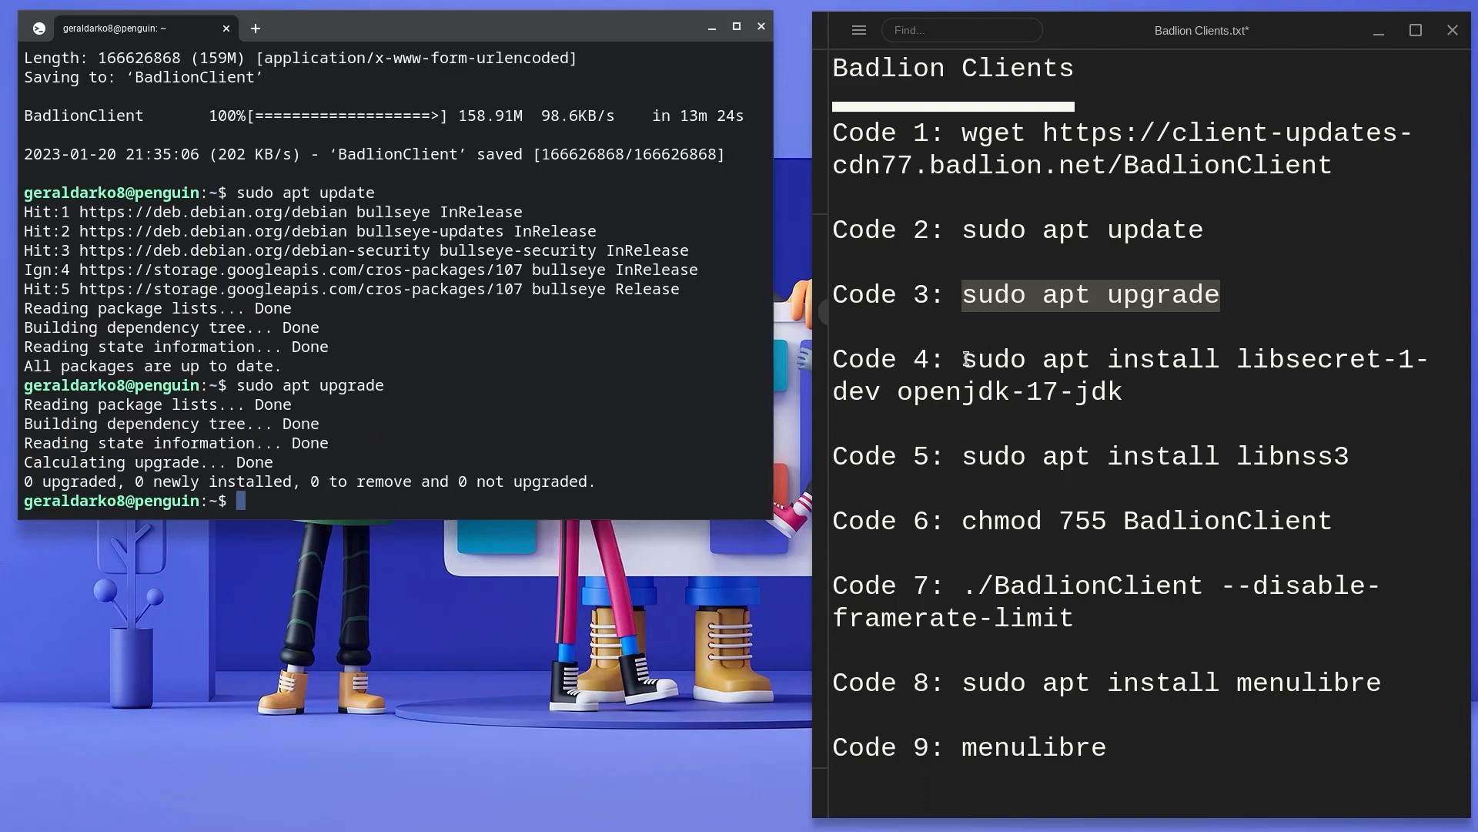
type("sudo apt install libsecret-1-dev openjdk-17-jdk")
type("sudo apt install libnss3")
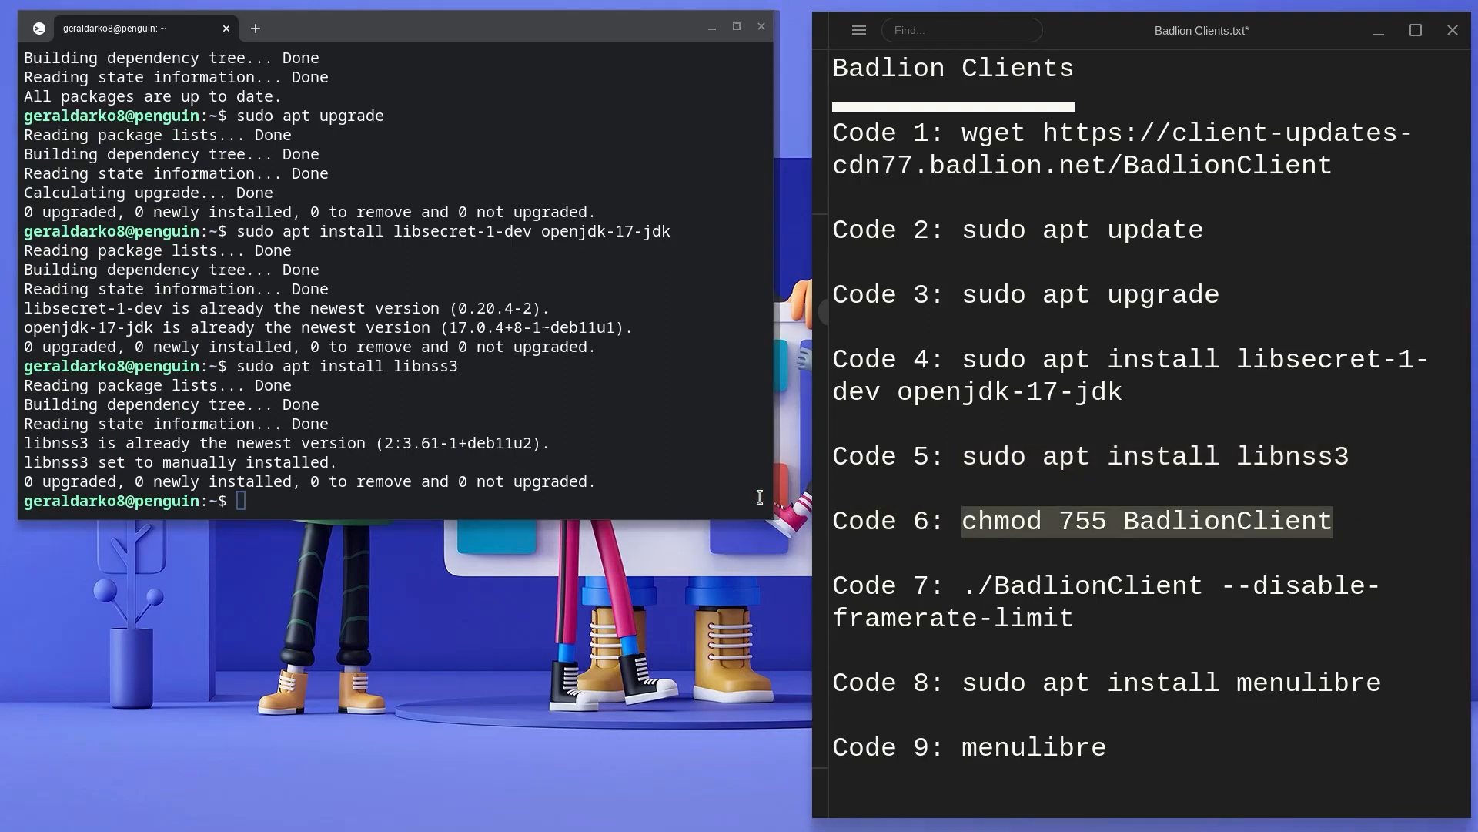
type("chmod 755 BadlionClient")
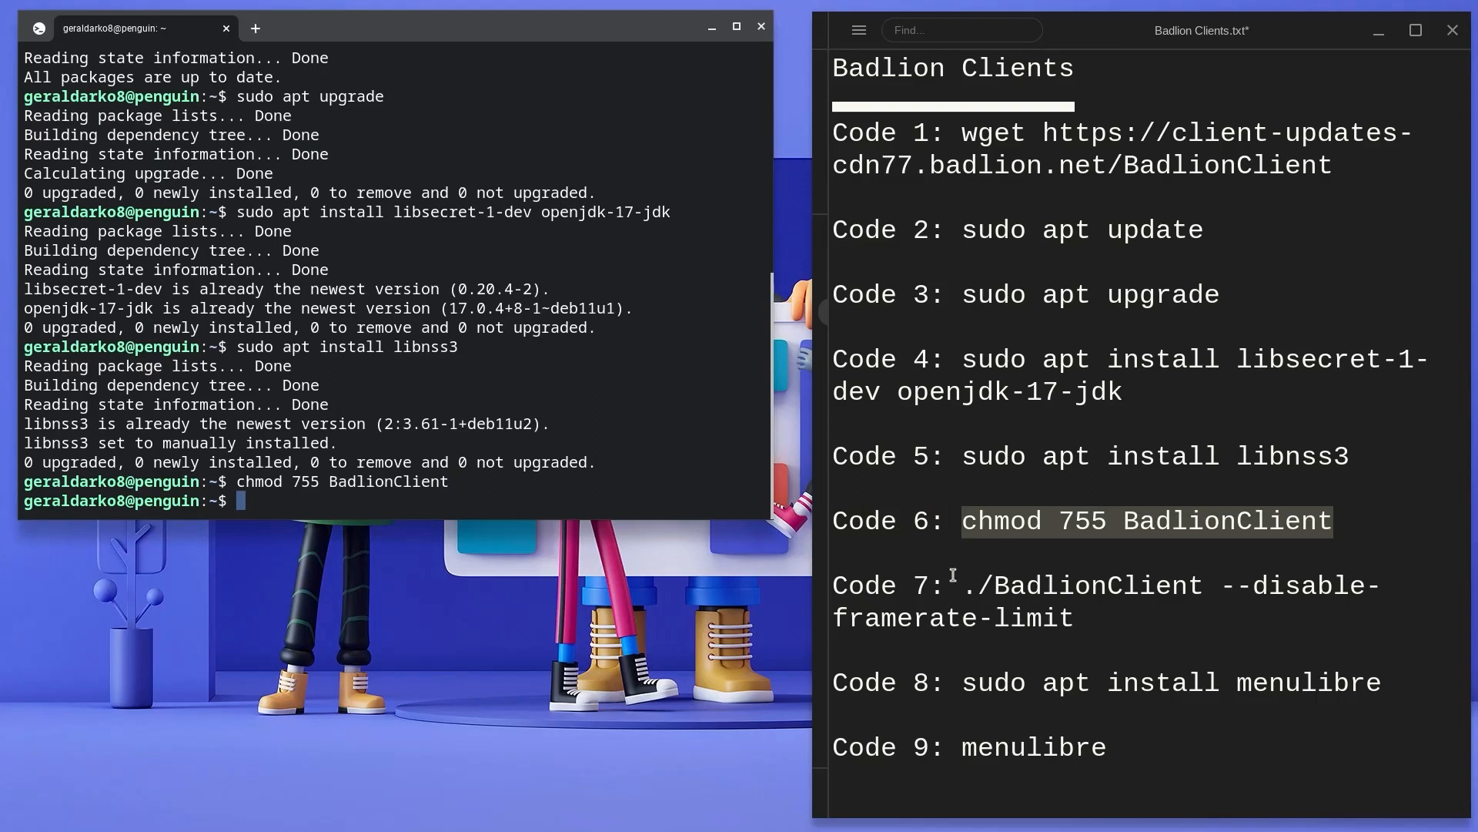
type("./BadlionClient --disable-framerate-limit")
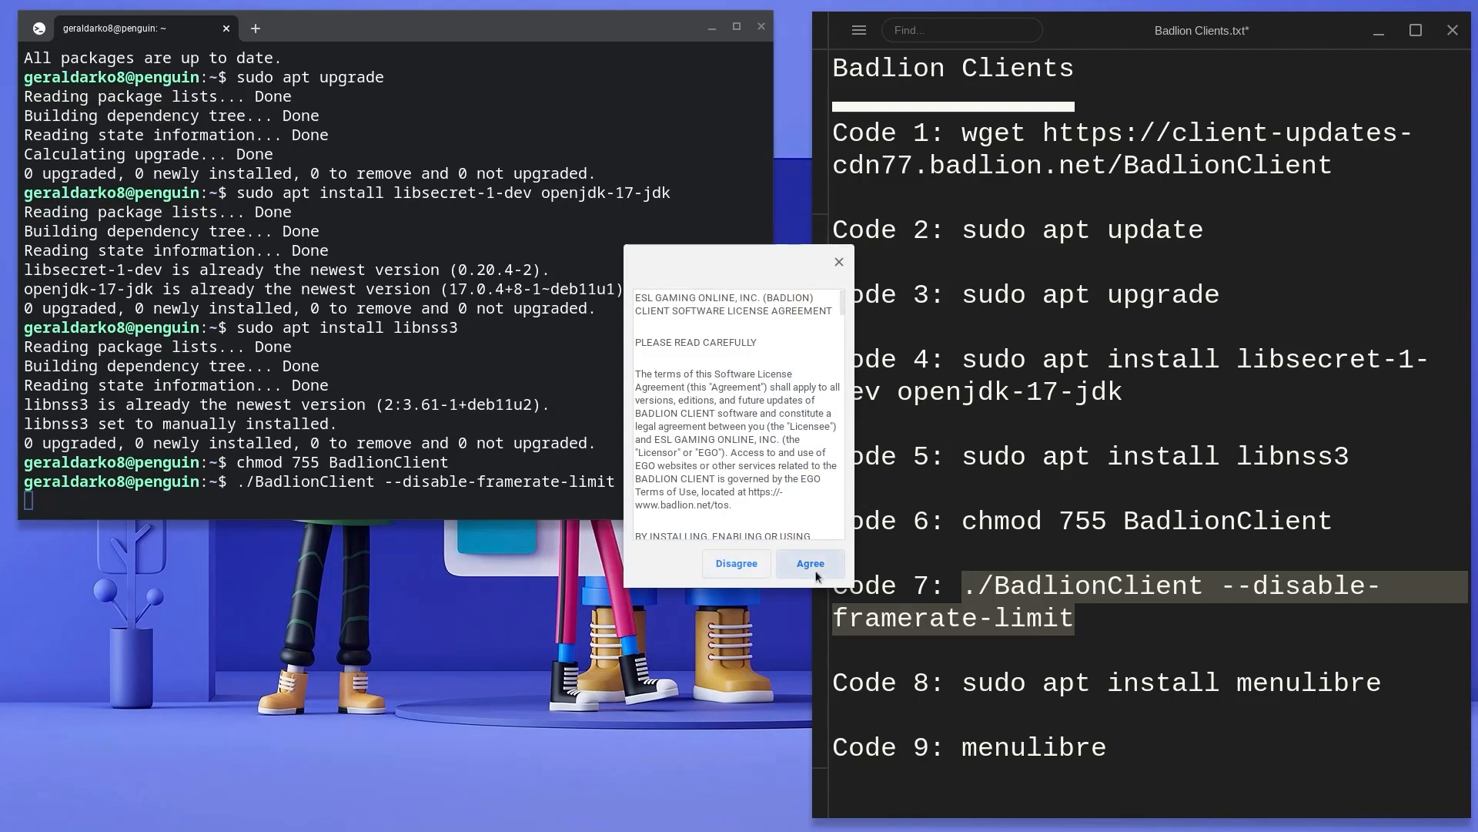
Accept the licence, dismiss the Minecraft login prompt and close Badlion Client
left_click(808, 564)
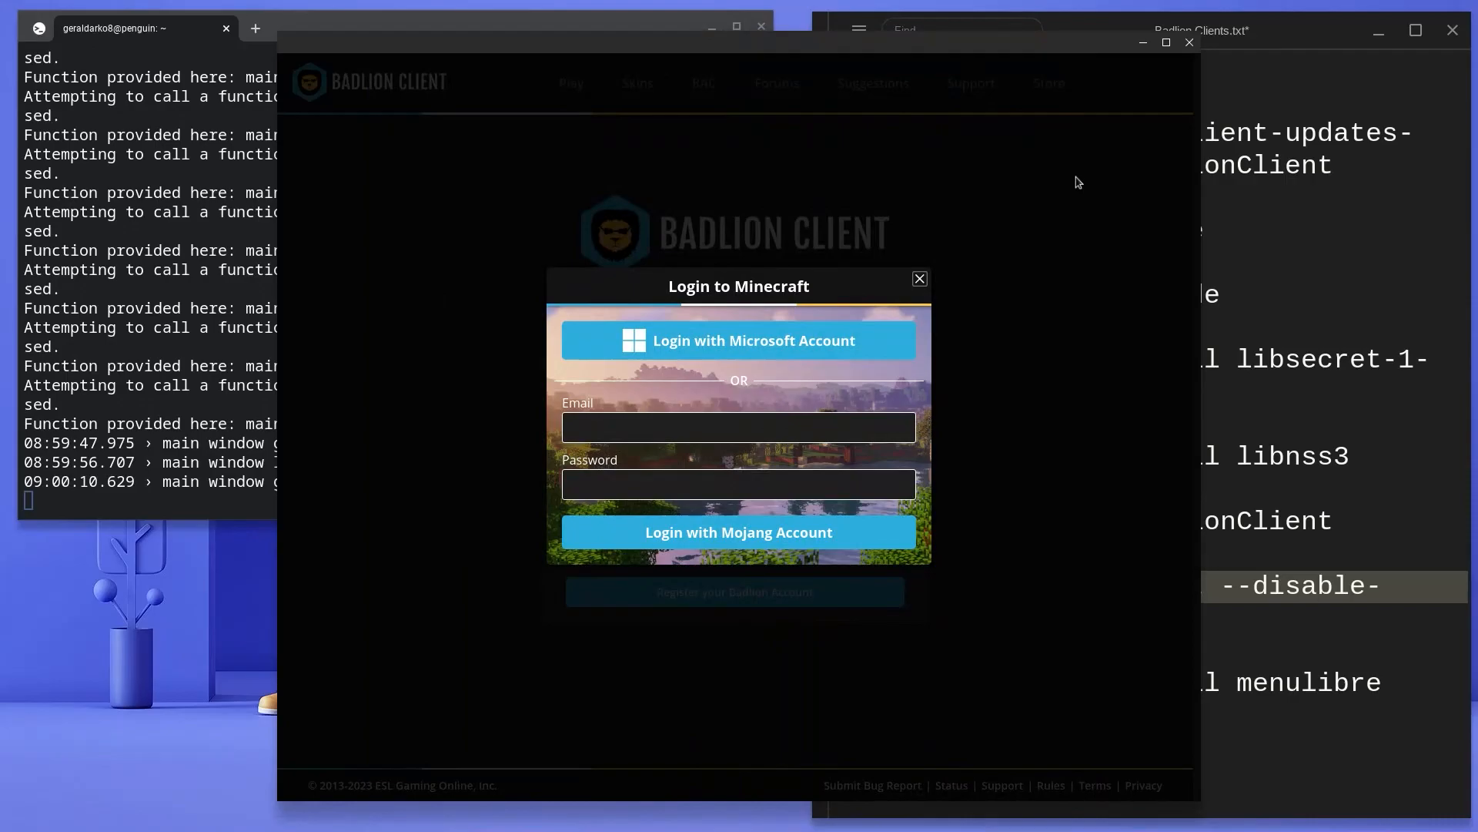
left_click(918, 278)
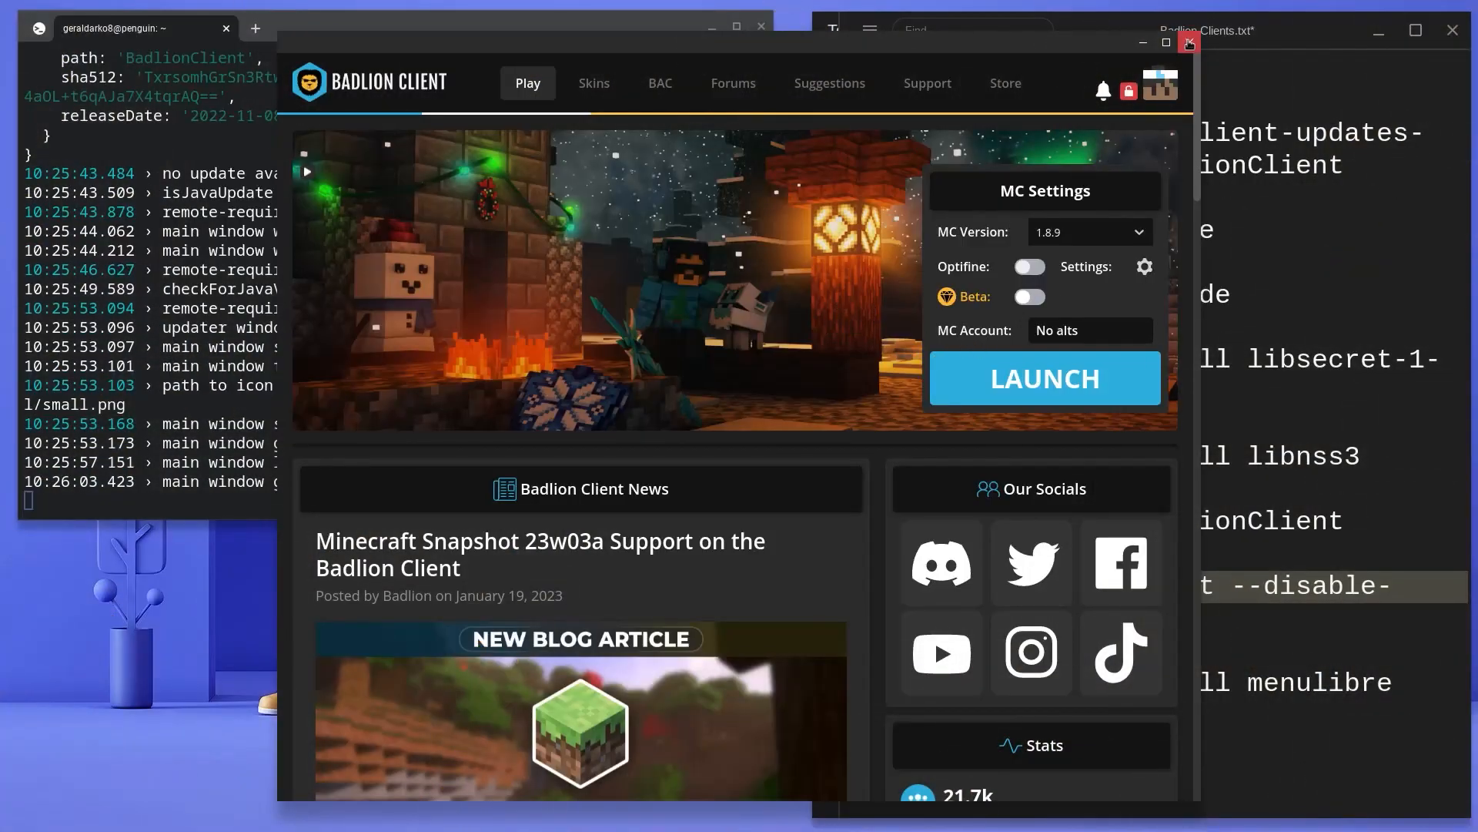
left_click(1189, 43)
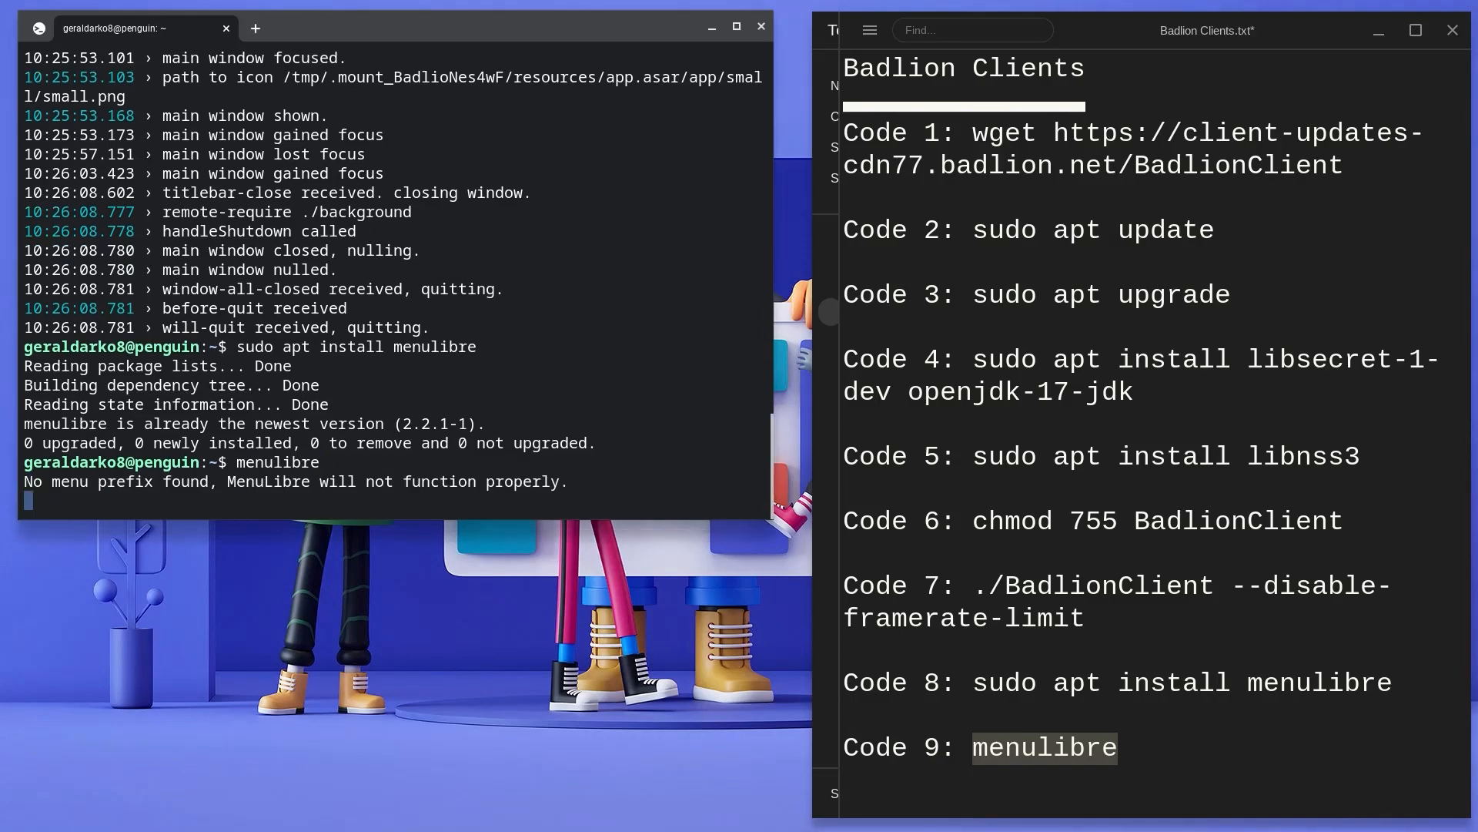
Start menulibre and add a new Games launcher named Badlion
key("Return")
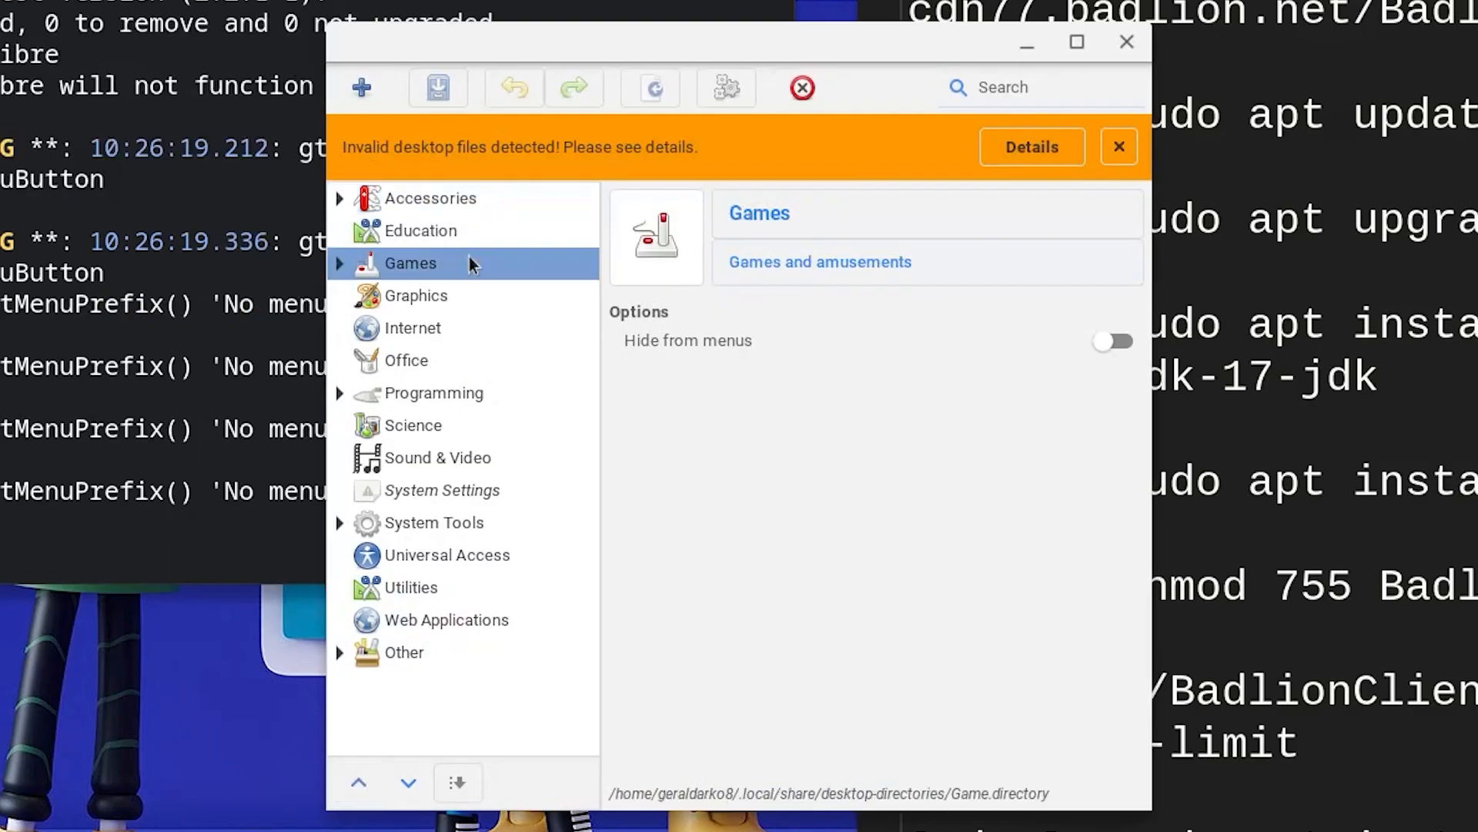
left_click(360, 86)
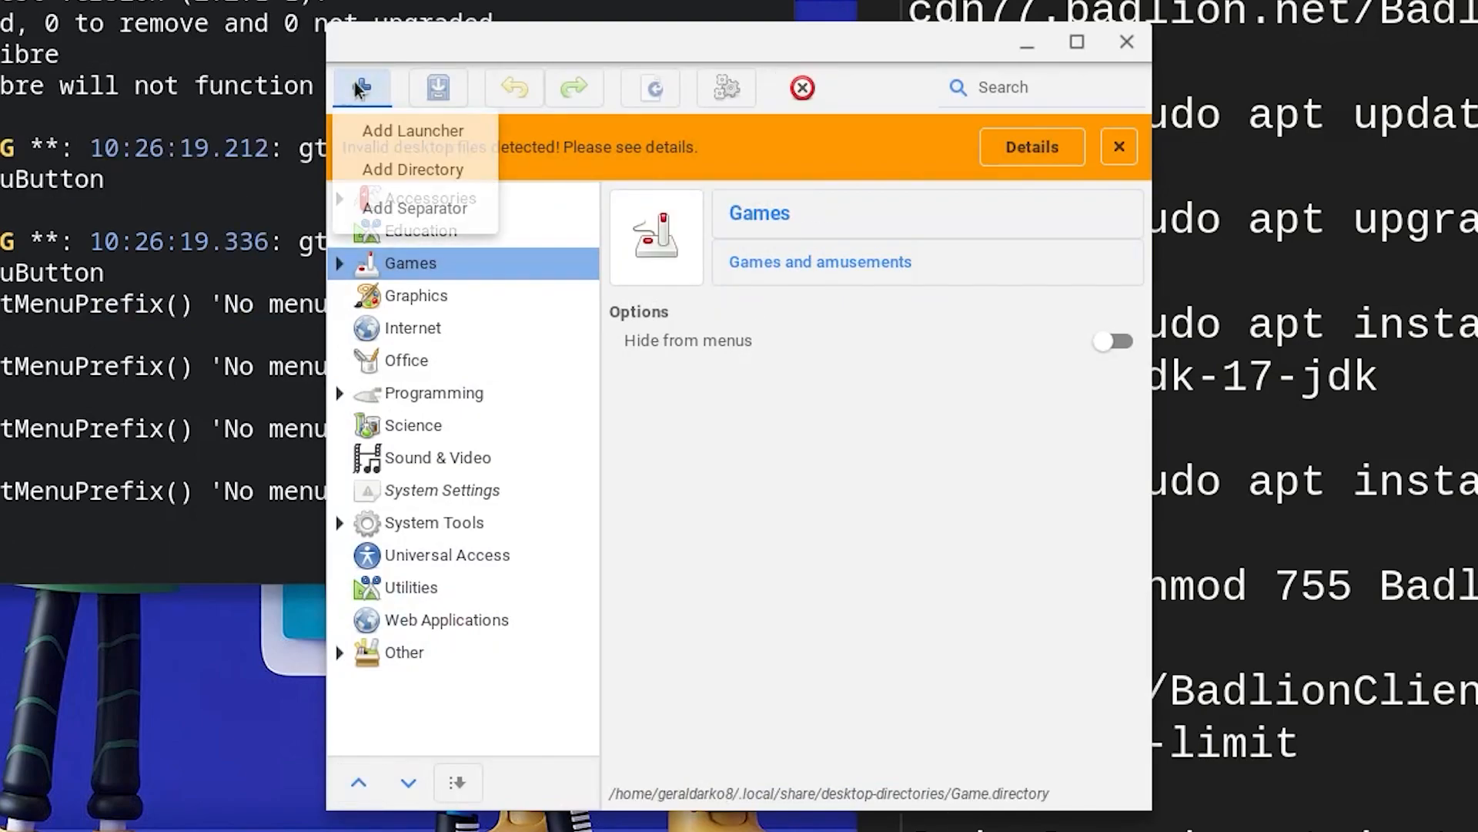
left_click(412, 129)
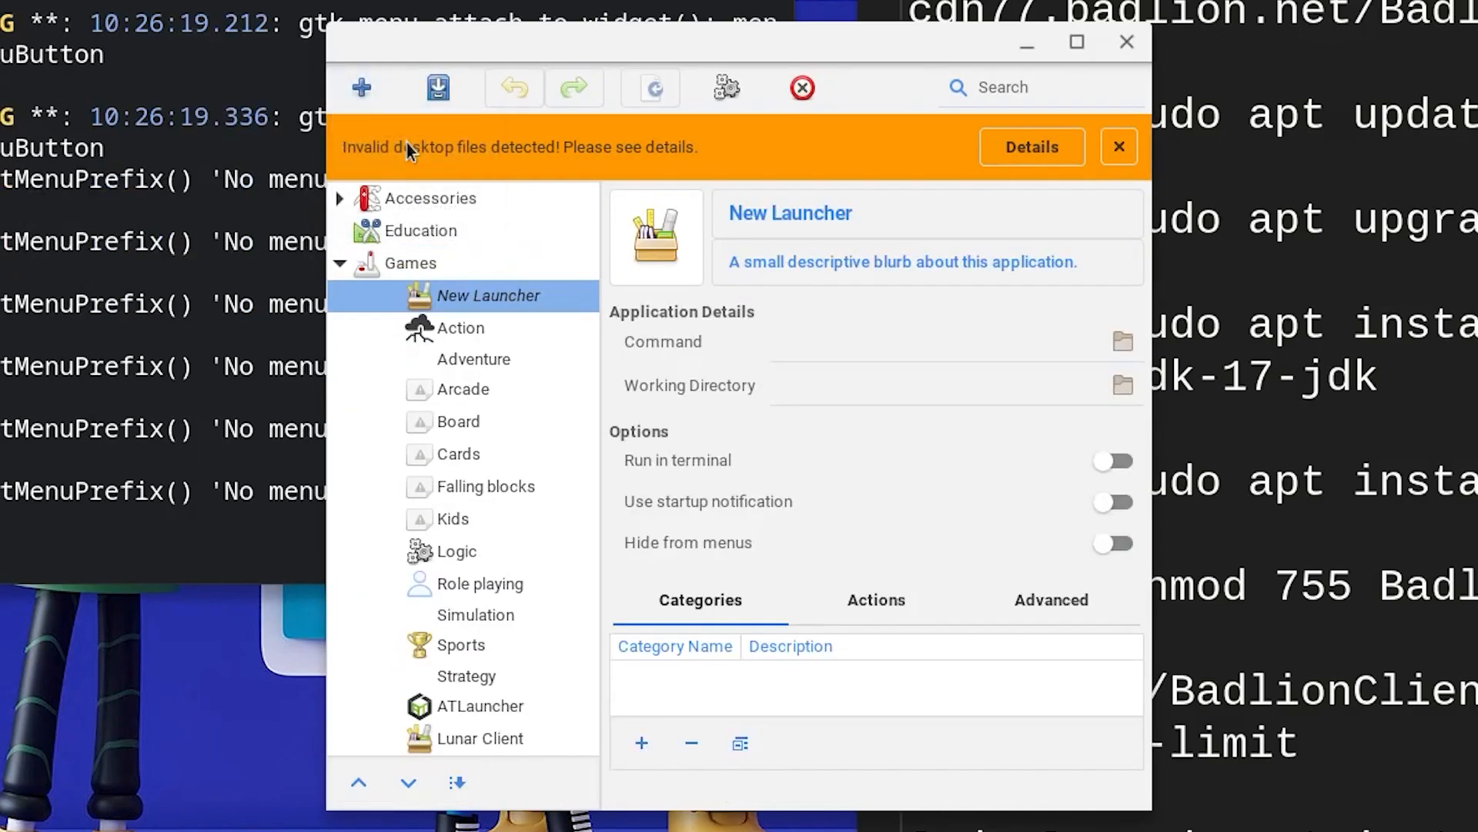
left_click(790, 213)
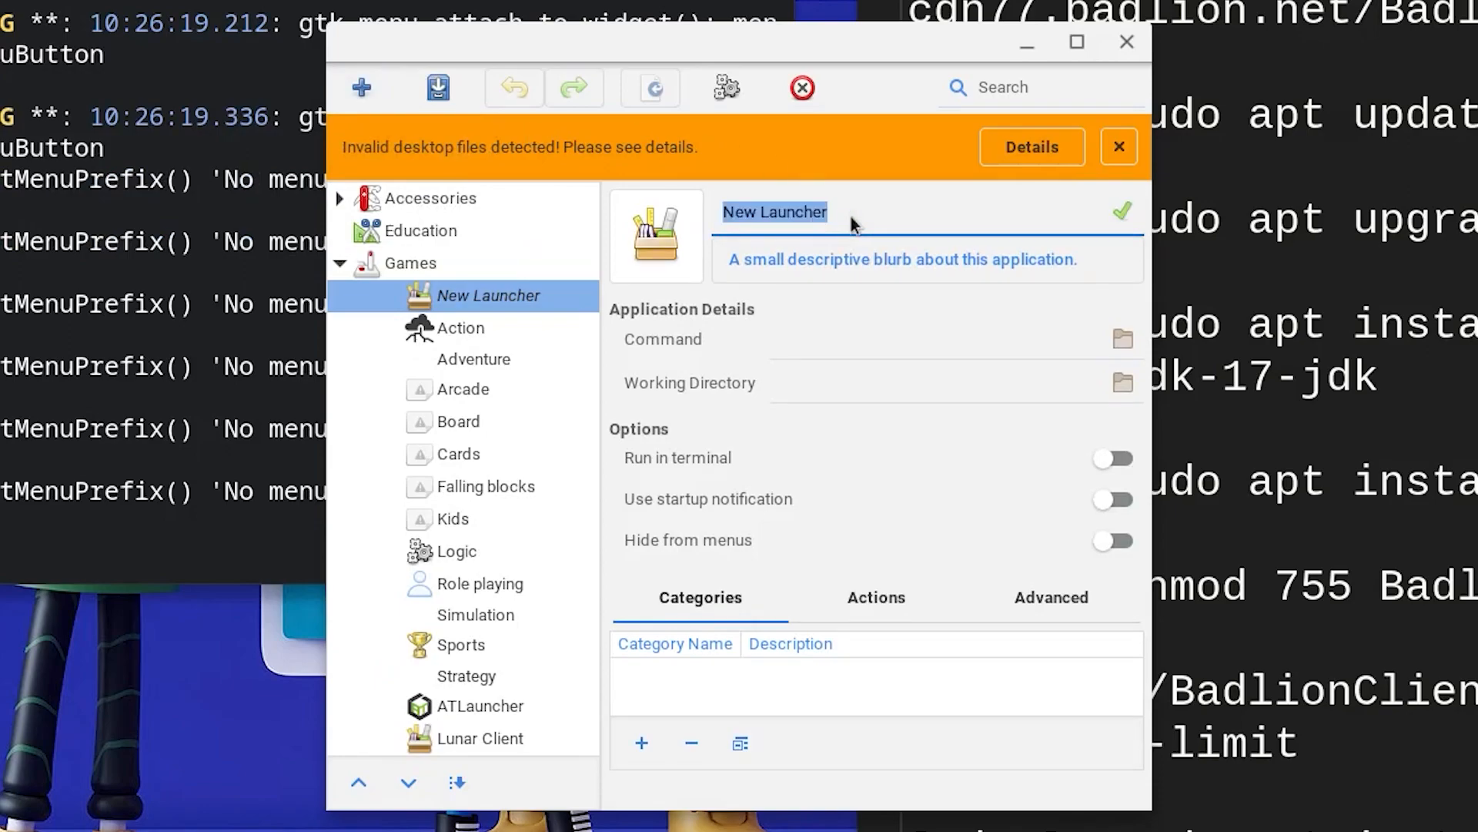
type("Badlion")
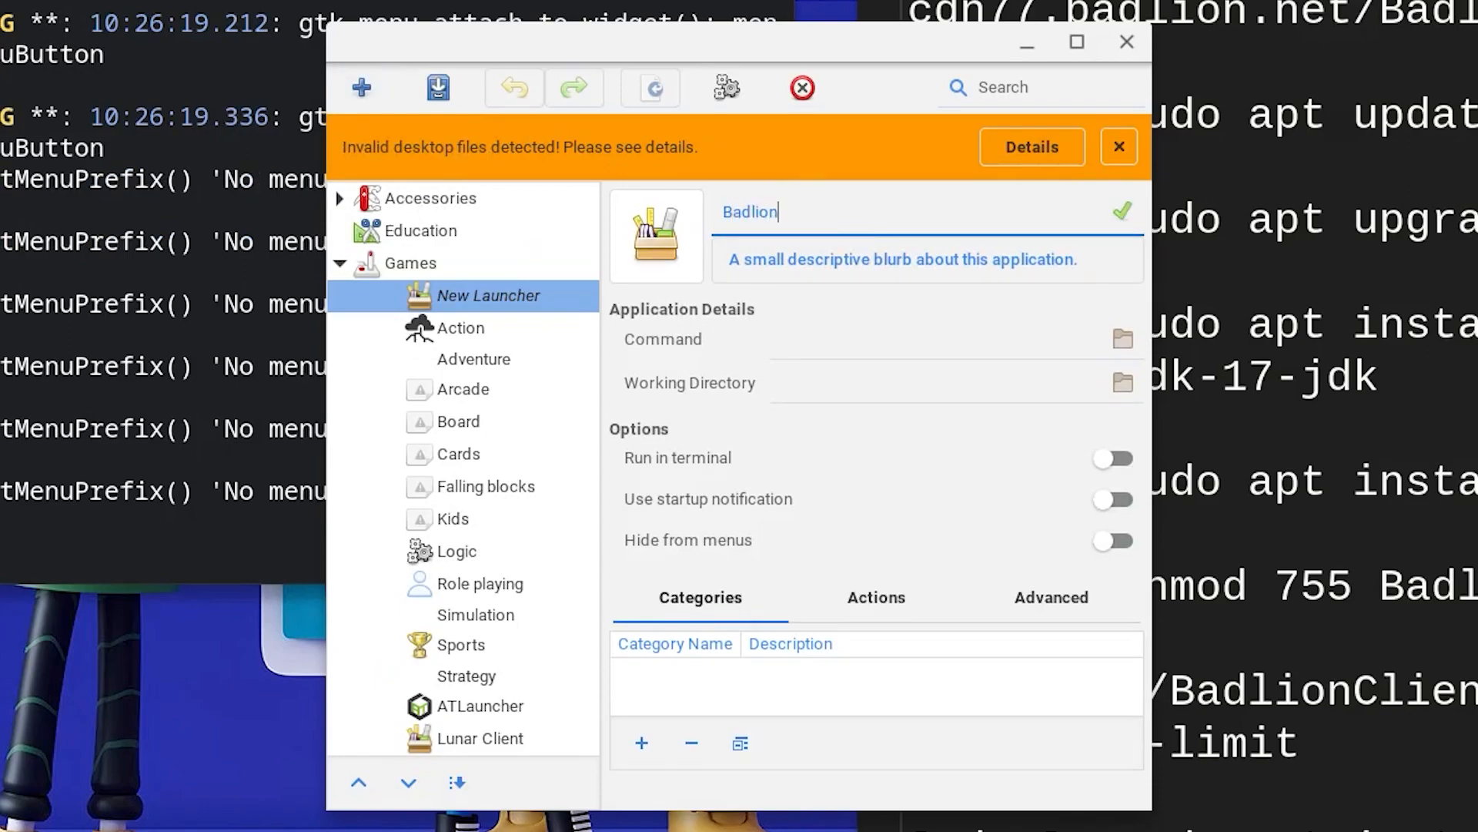
left_click(1118, 147)
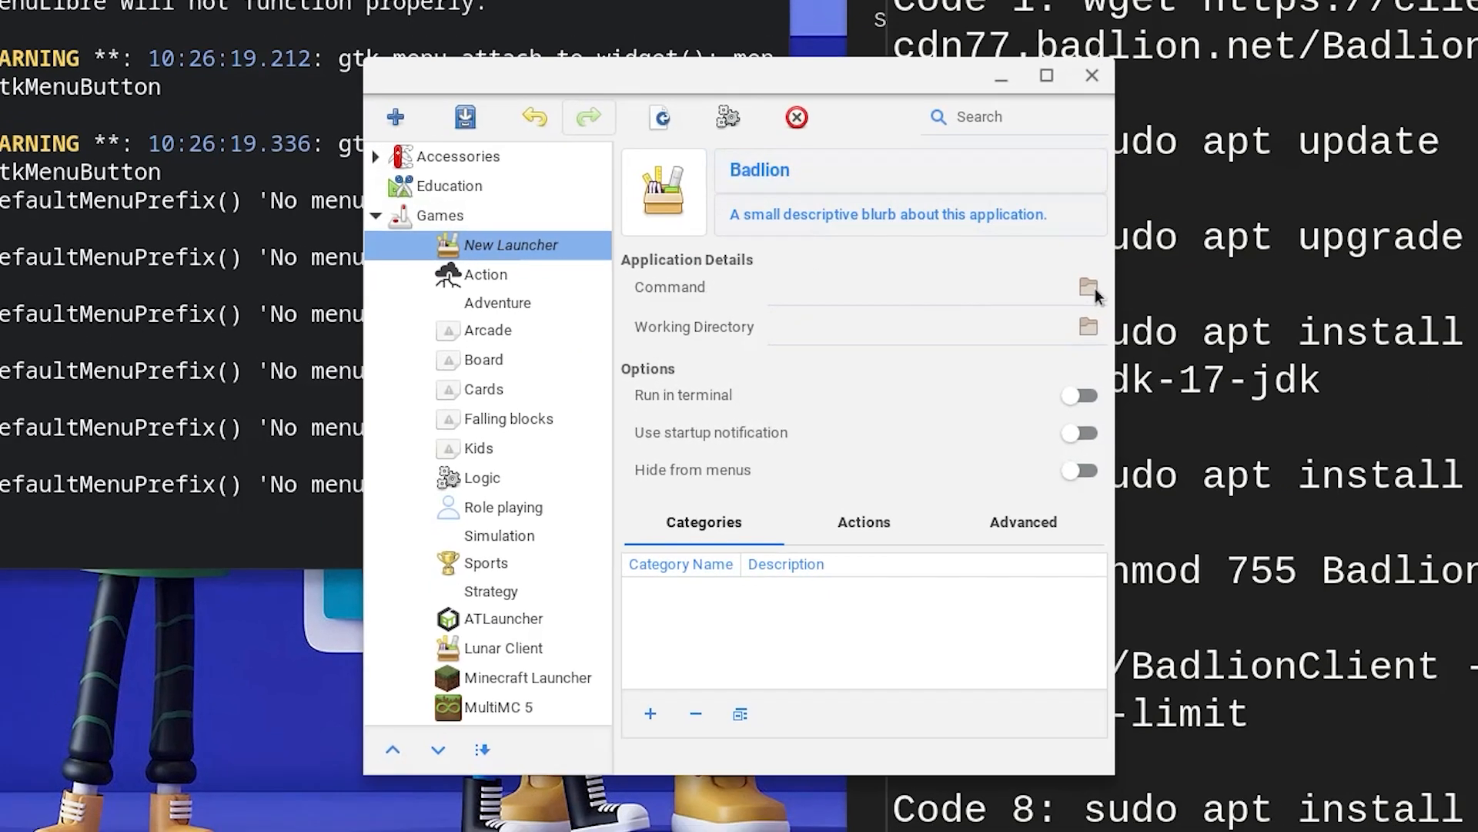
Point the launcher's command at Home/BadlionClient and save it
left_click(1087, 288)
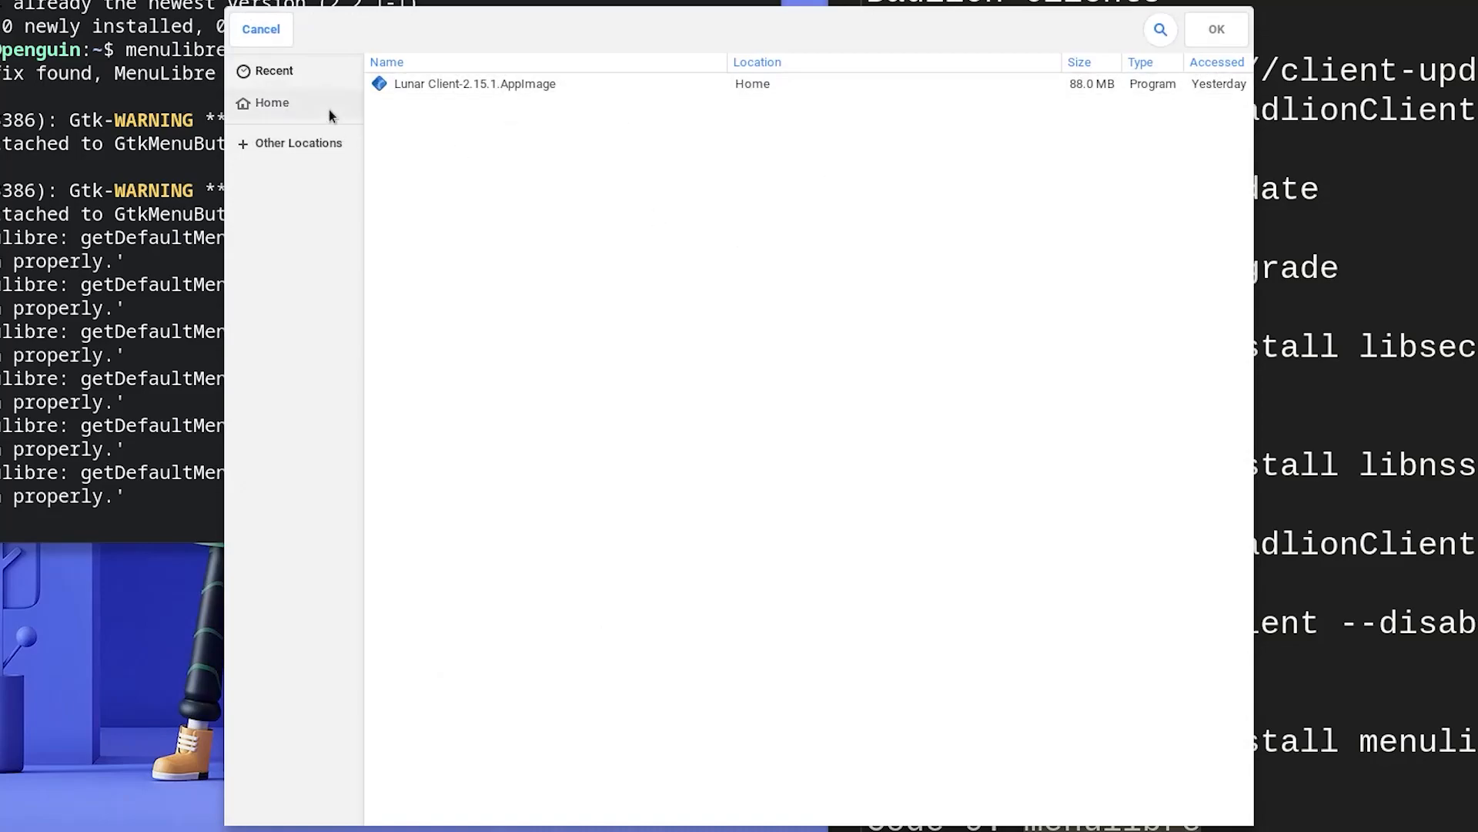
left_click(271, 103)
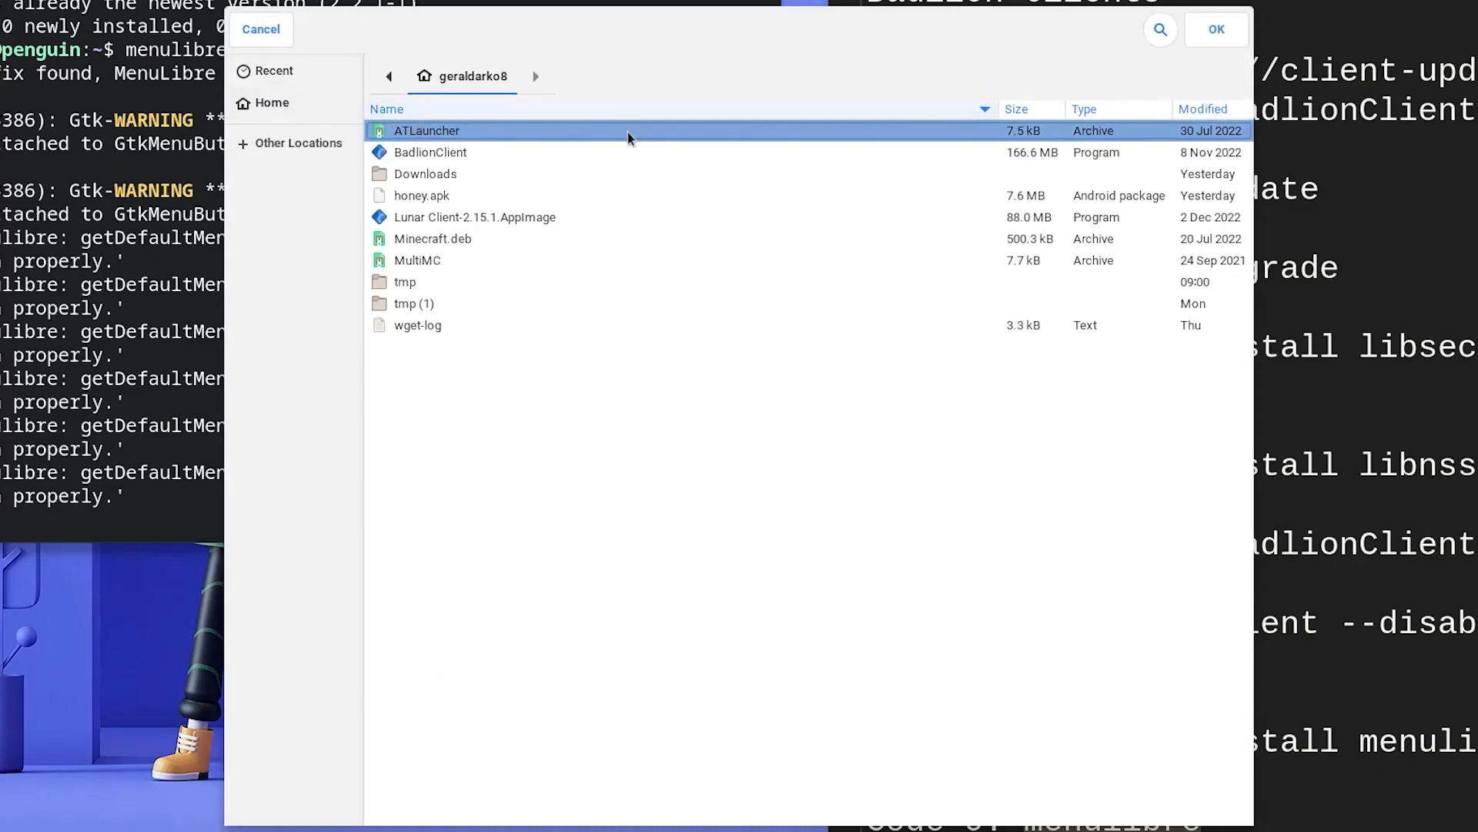
left_click(430, 152)
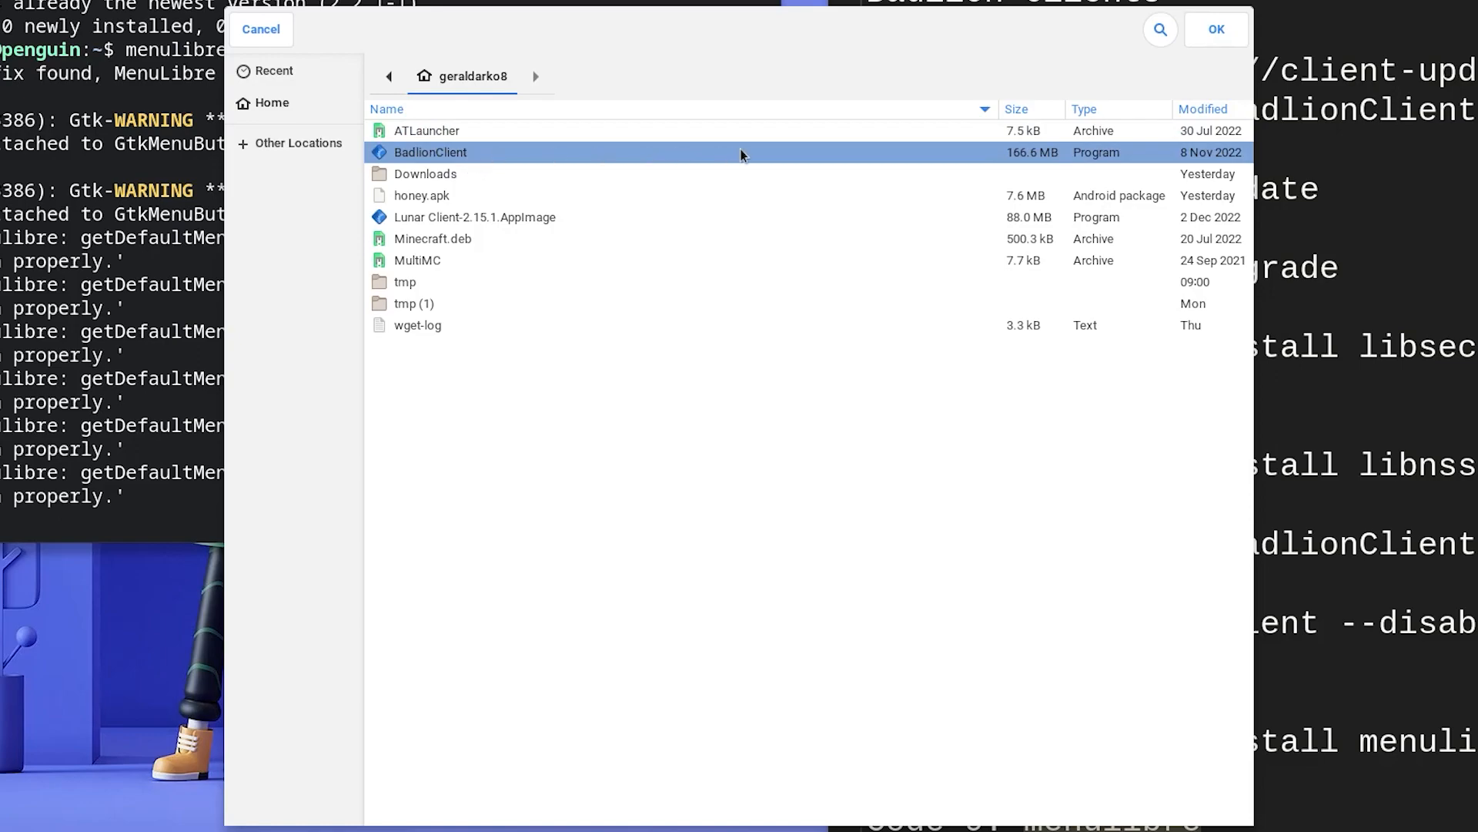
left_click(1215, 29)
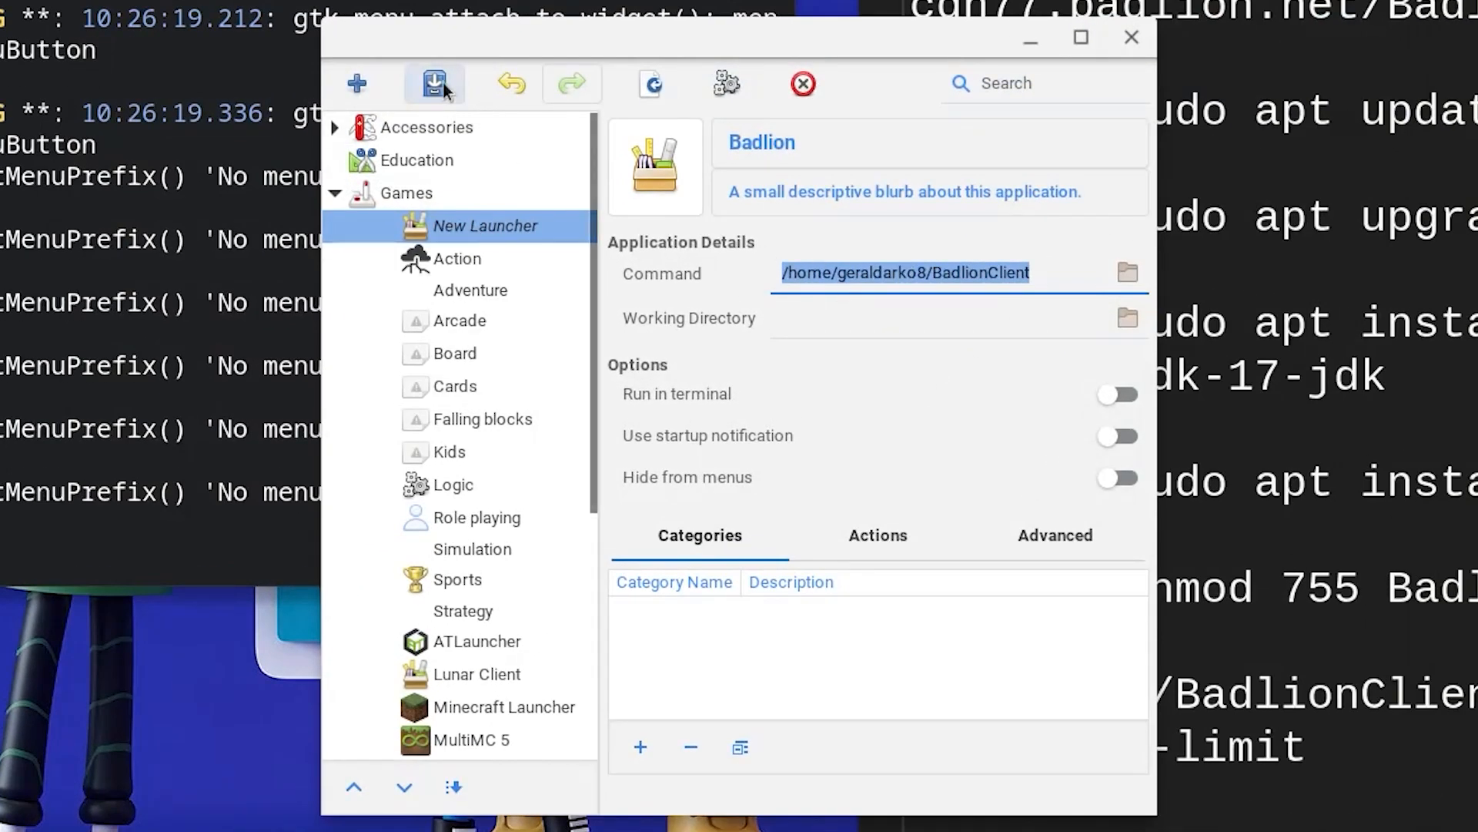
left_click(432, 83)
type("bad")
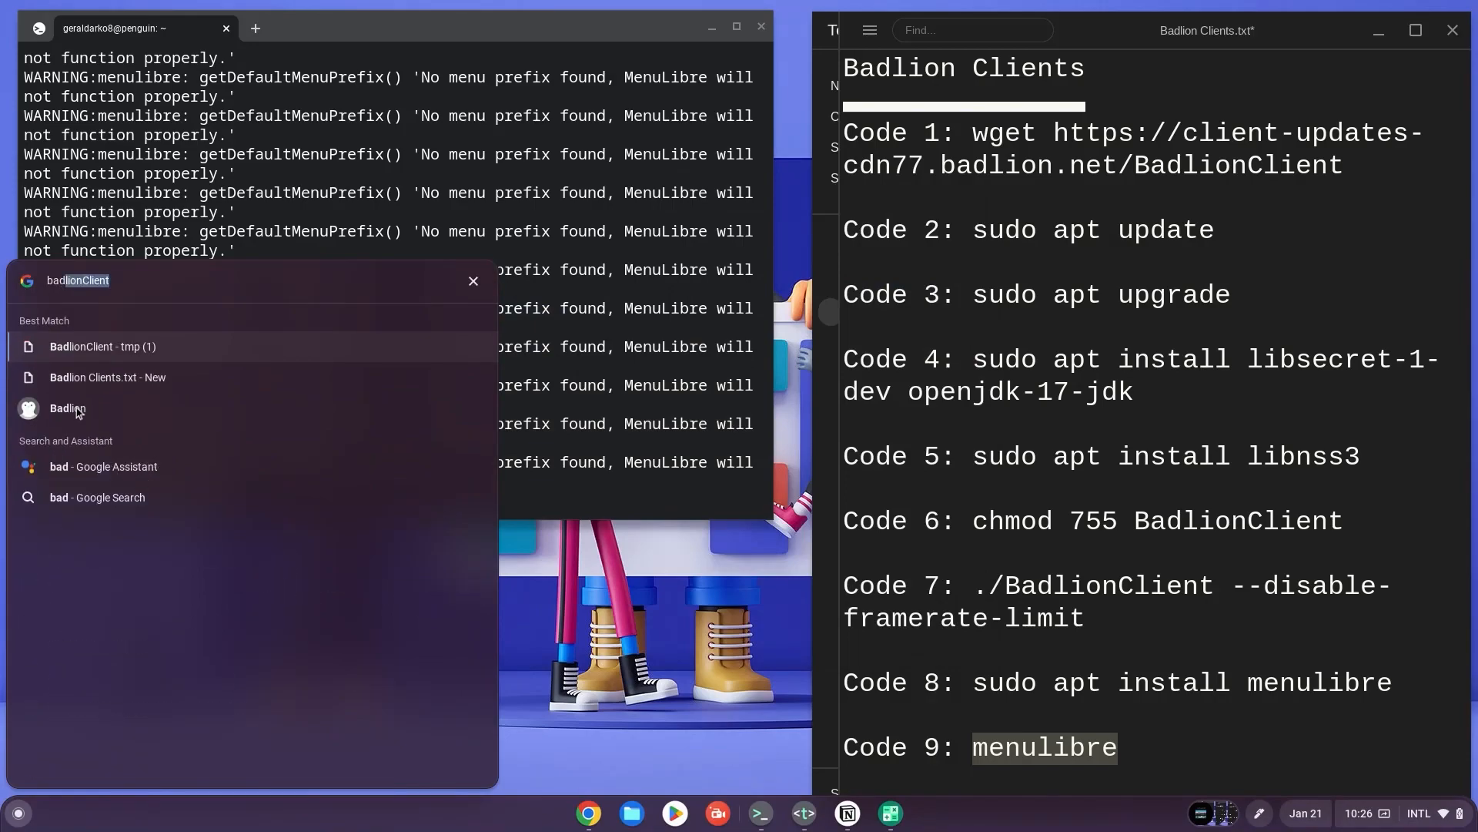
Start Badlion from the new shortcut and launch Minecraft 1.8.9
left_click(103, 346)
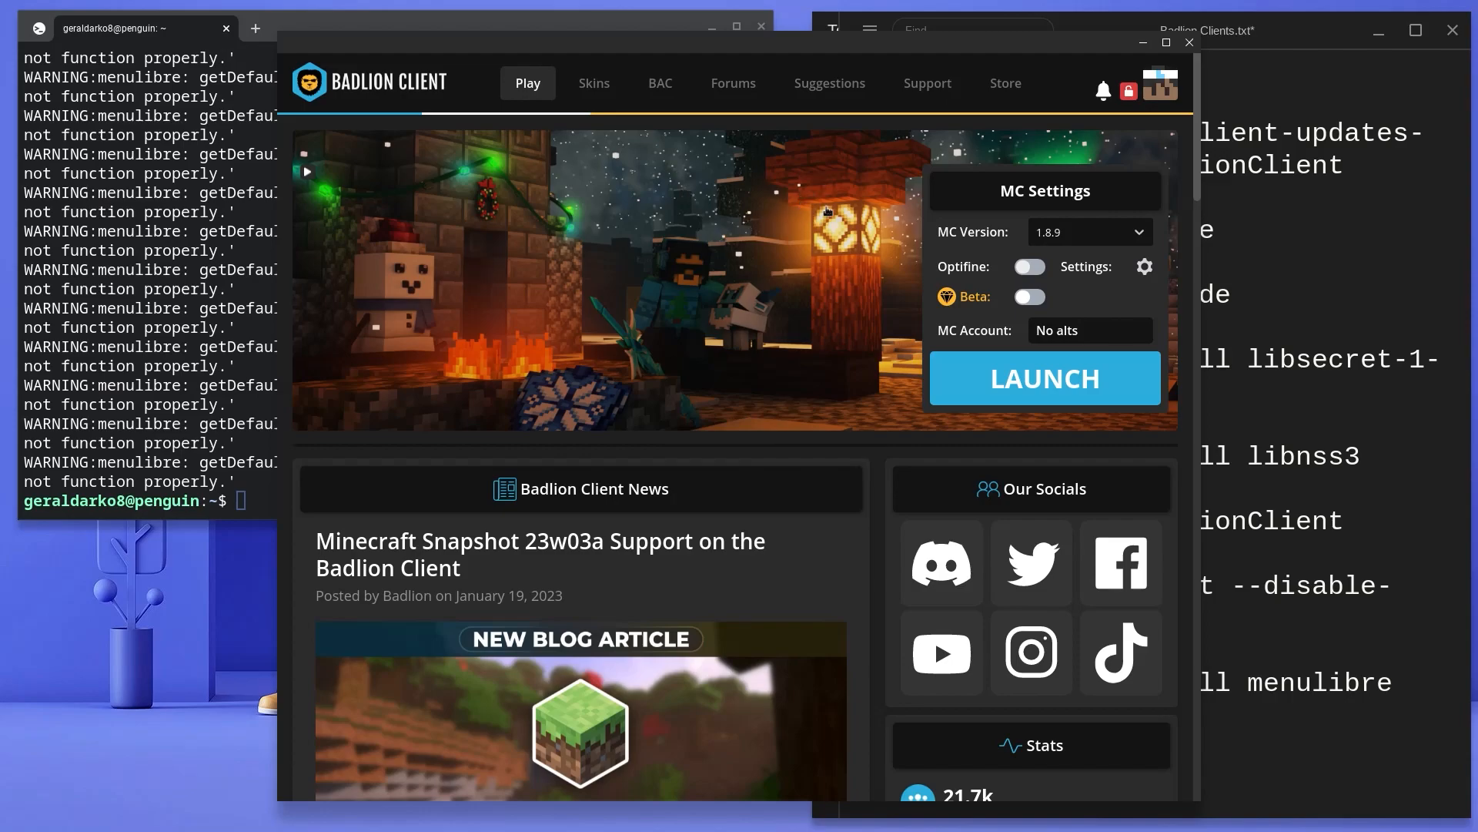
left_click(1042, 379)
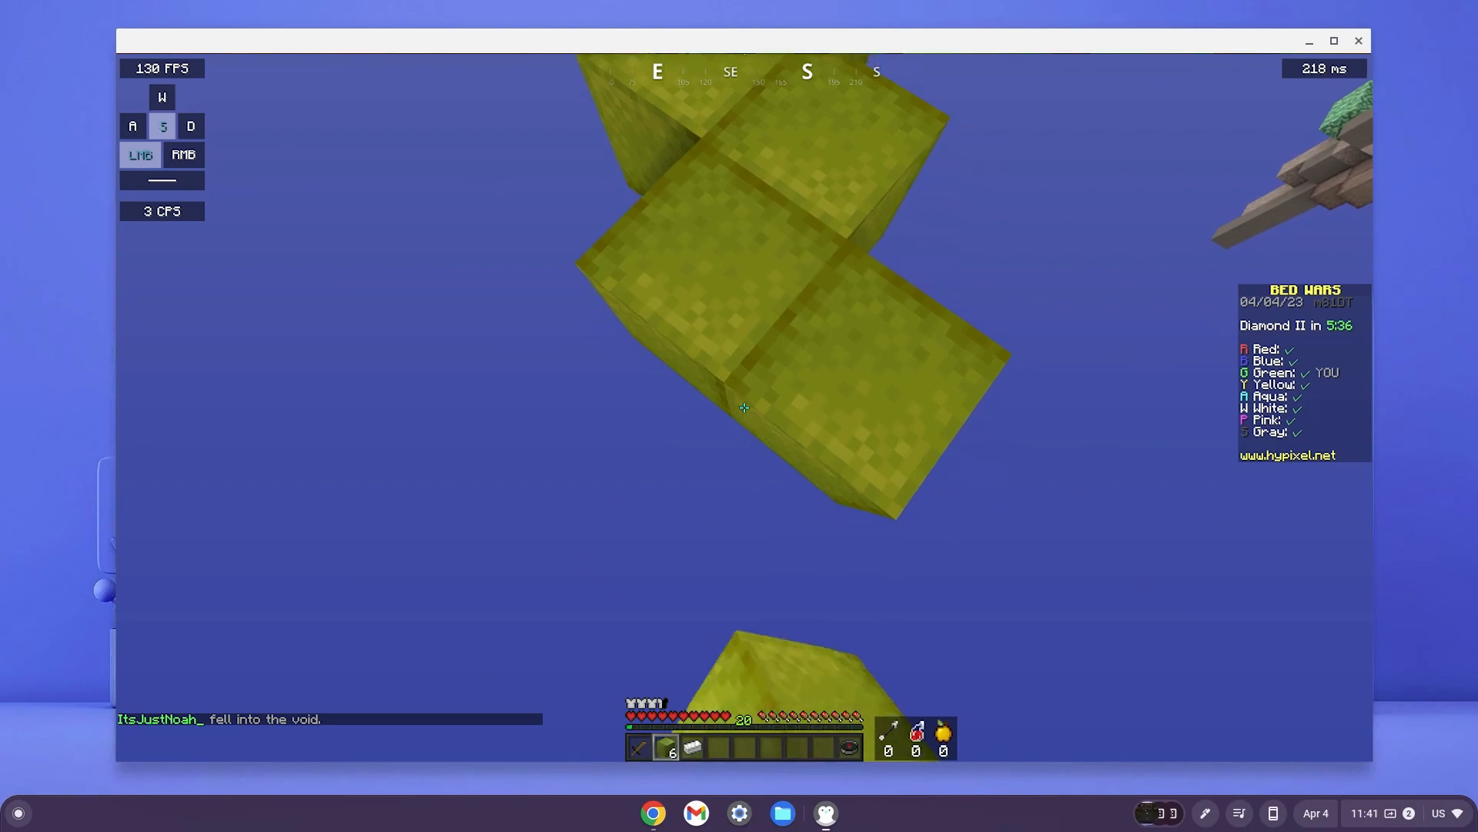